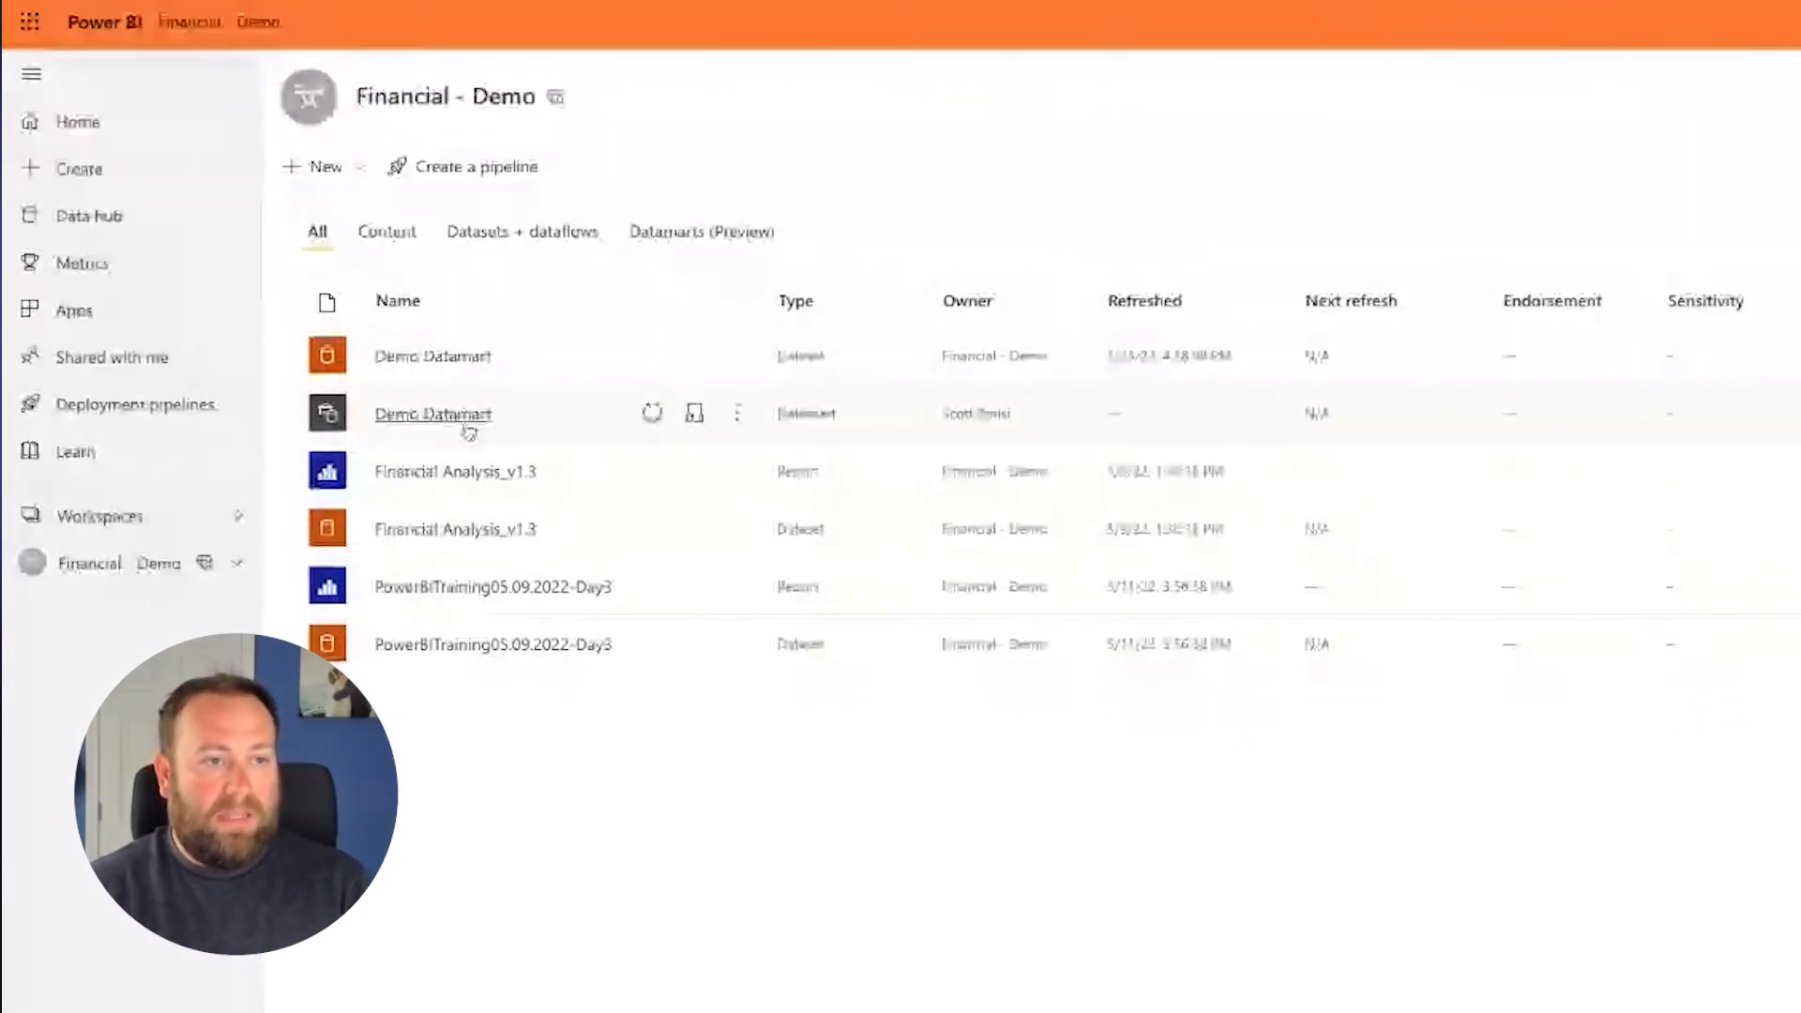
- Filter the workspace to Datamarts (Preview) and open the Demo Datamart
click(706, 233)
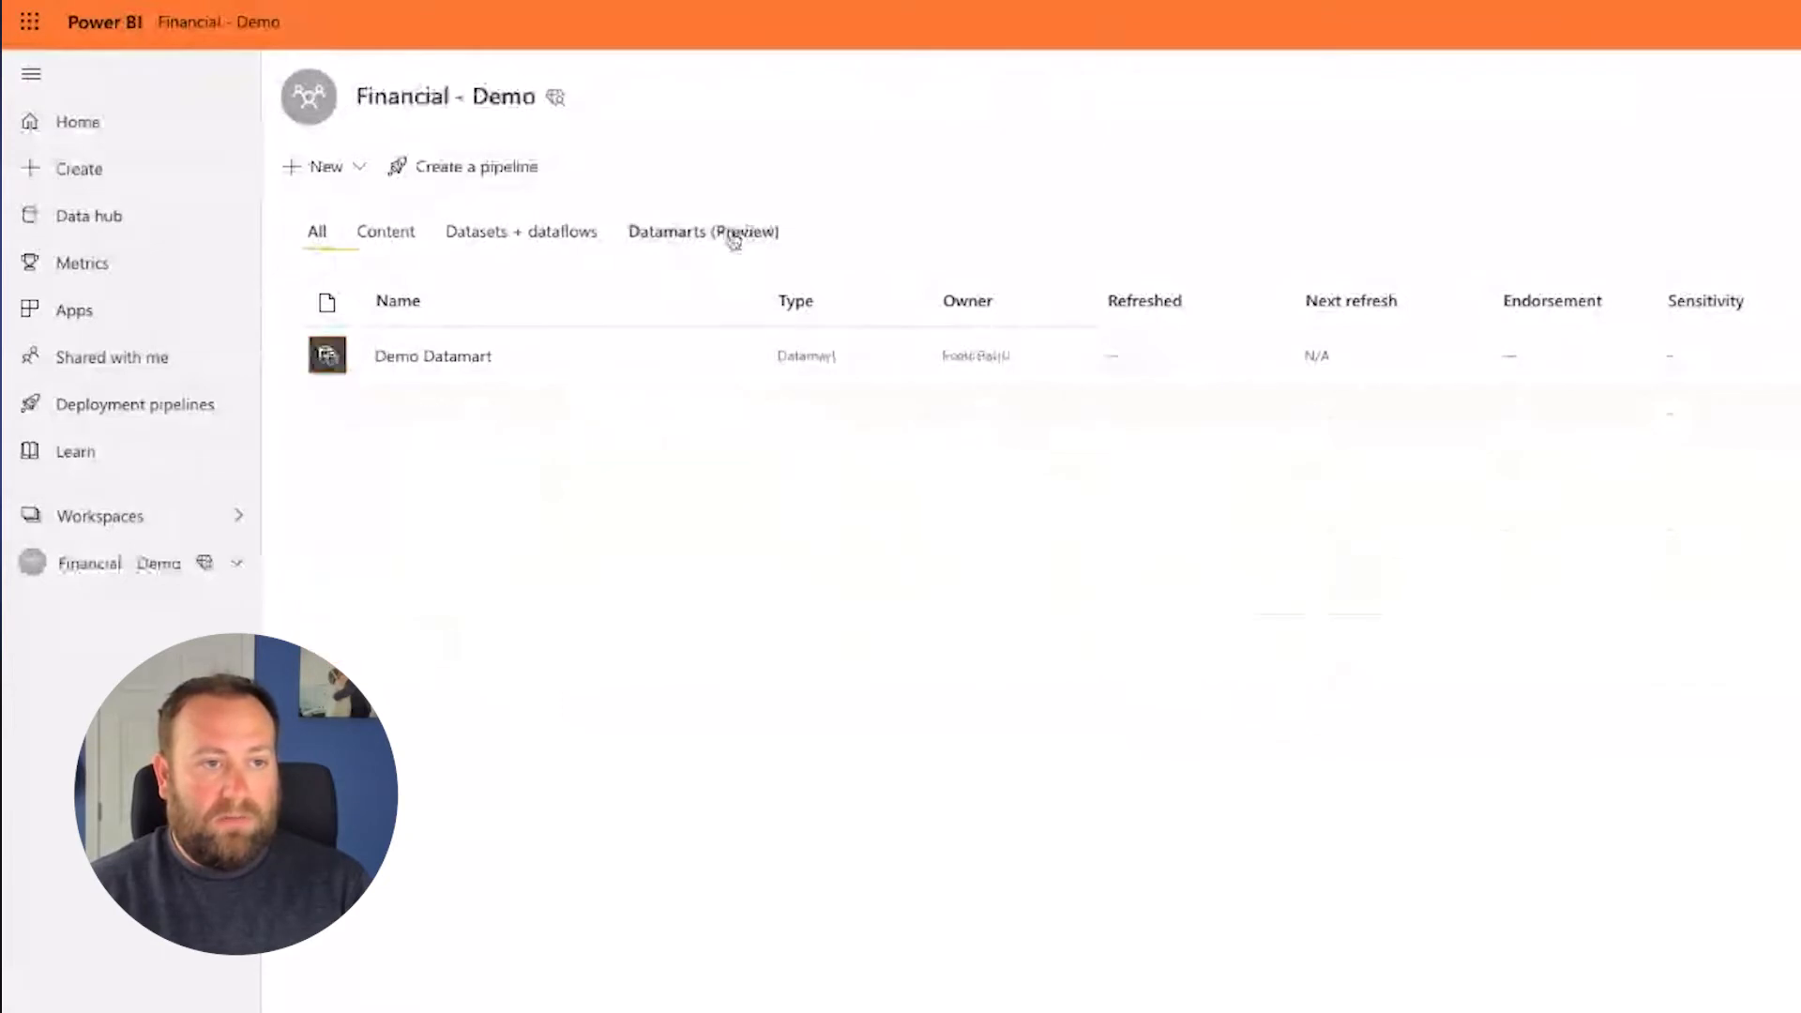
click(705, 233)
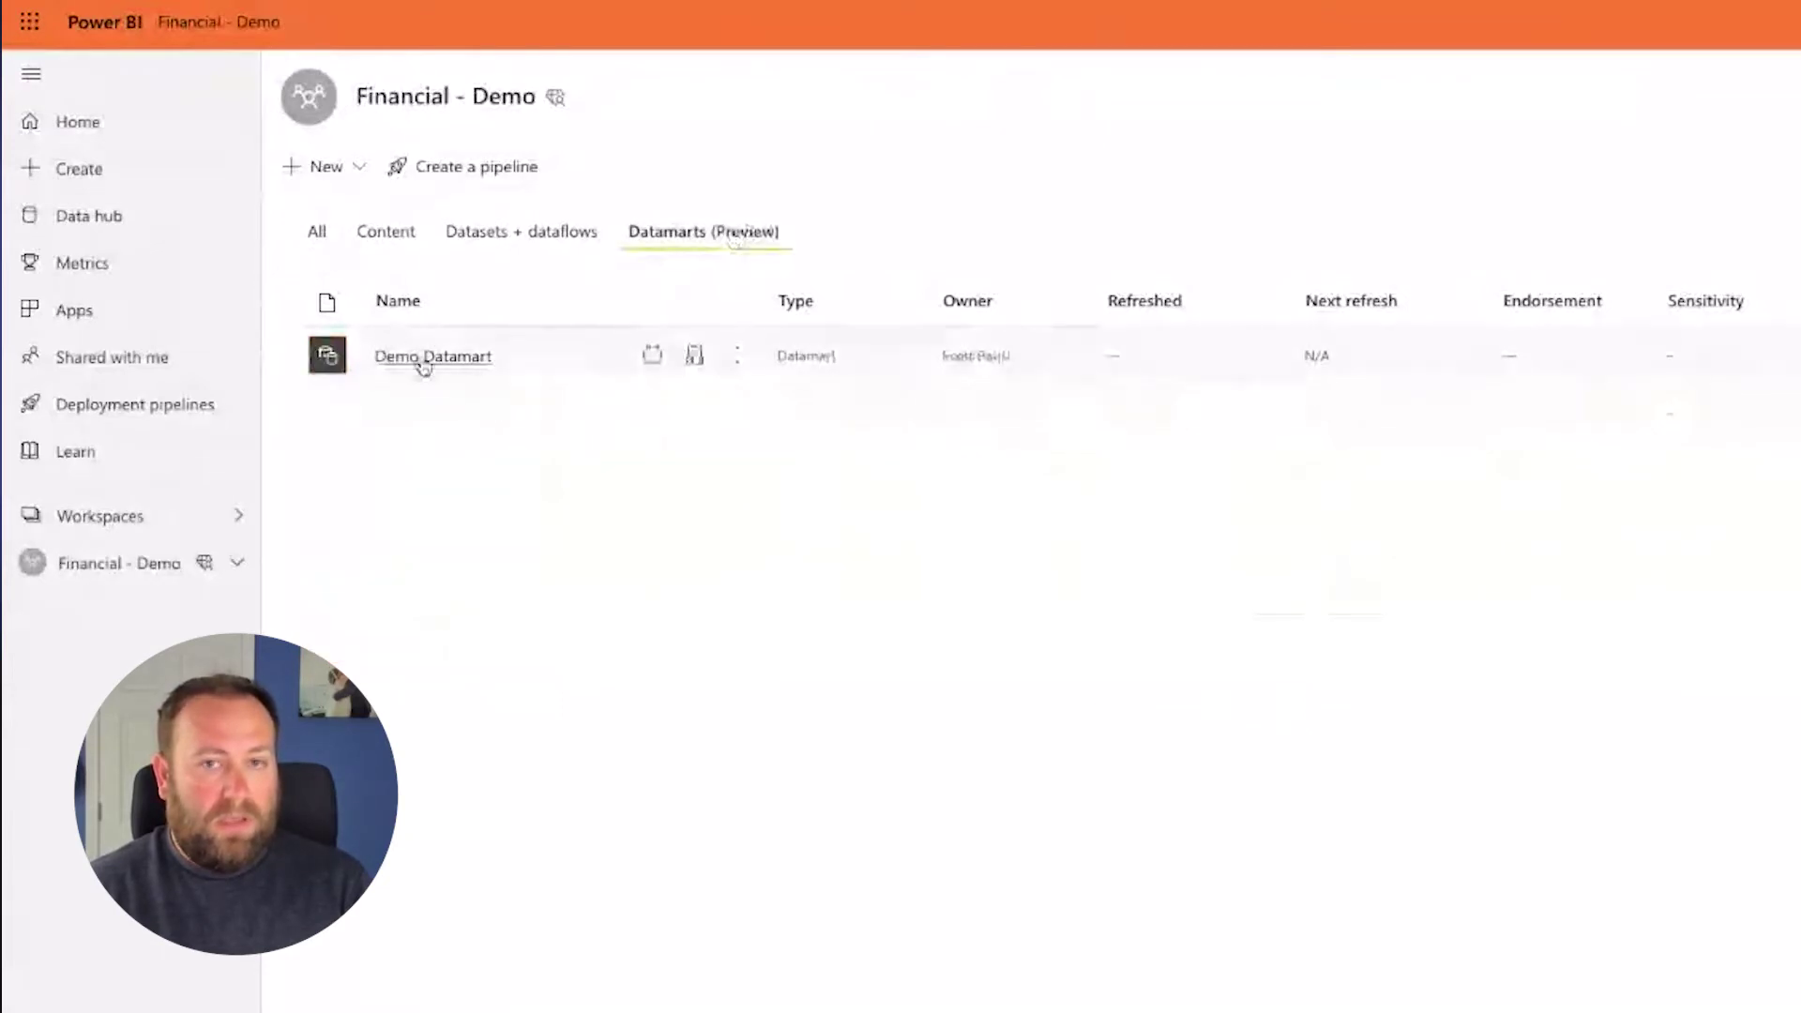
click(431, 357)
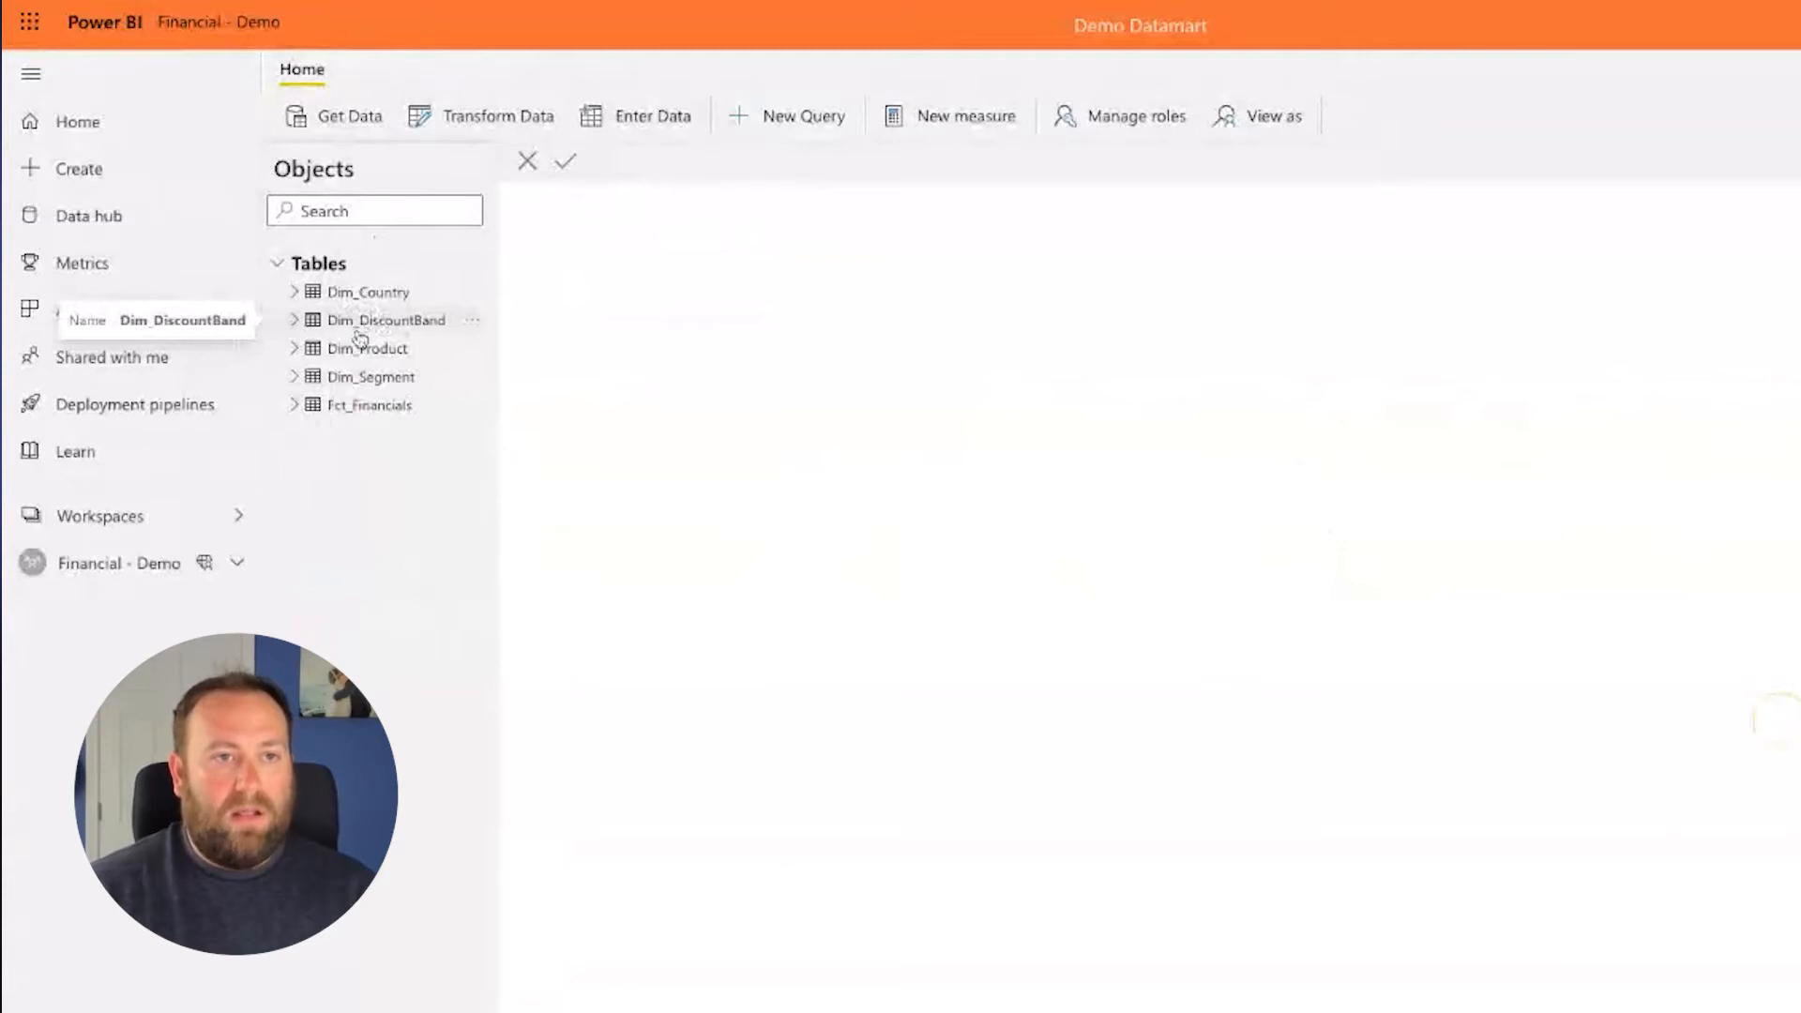
mouse_move(379, 339)
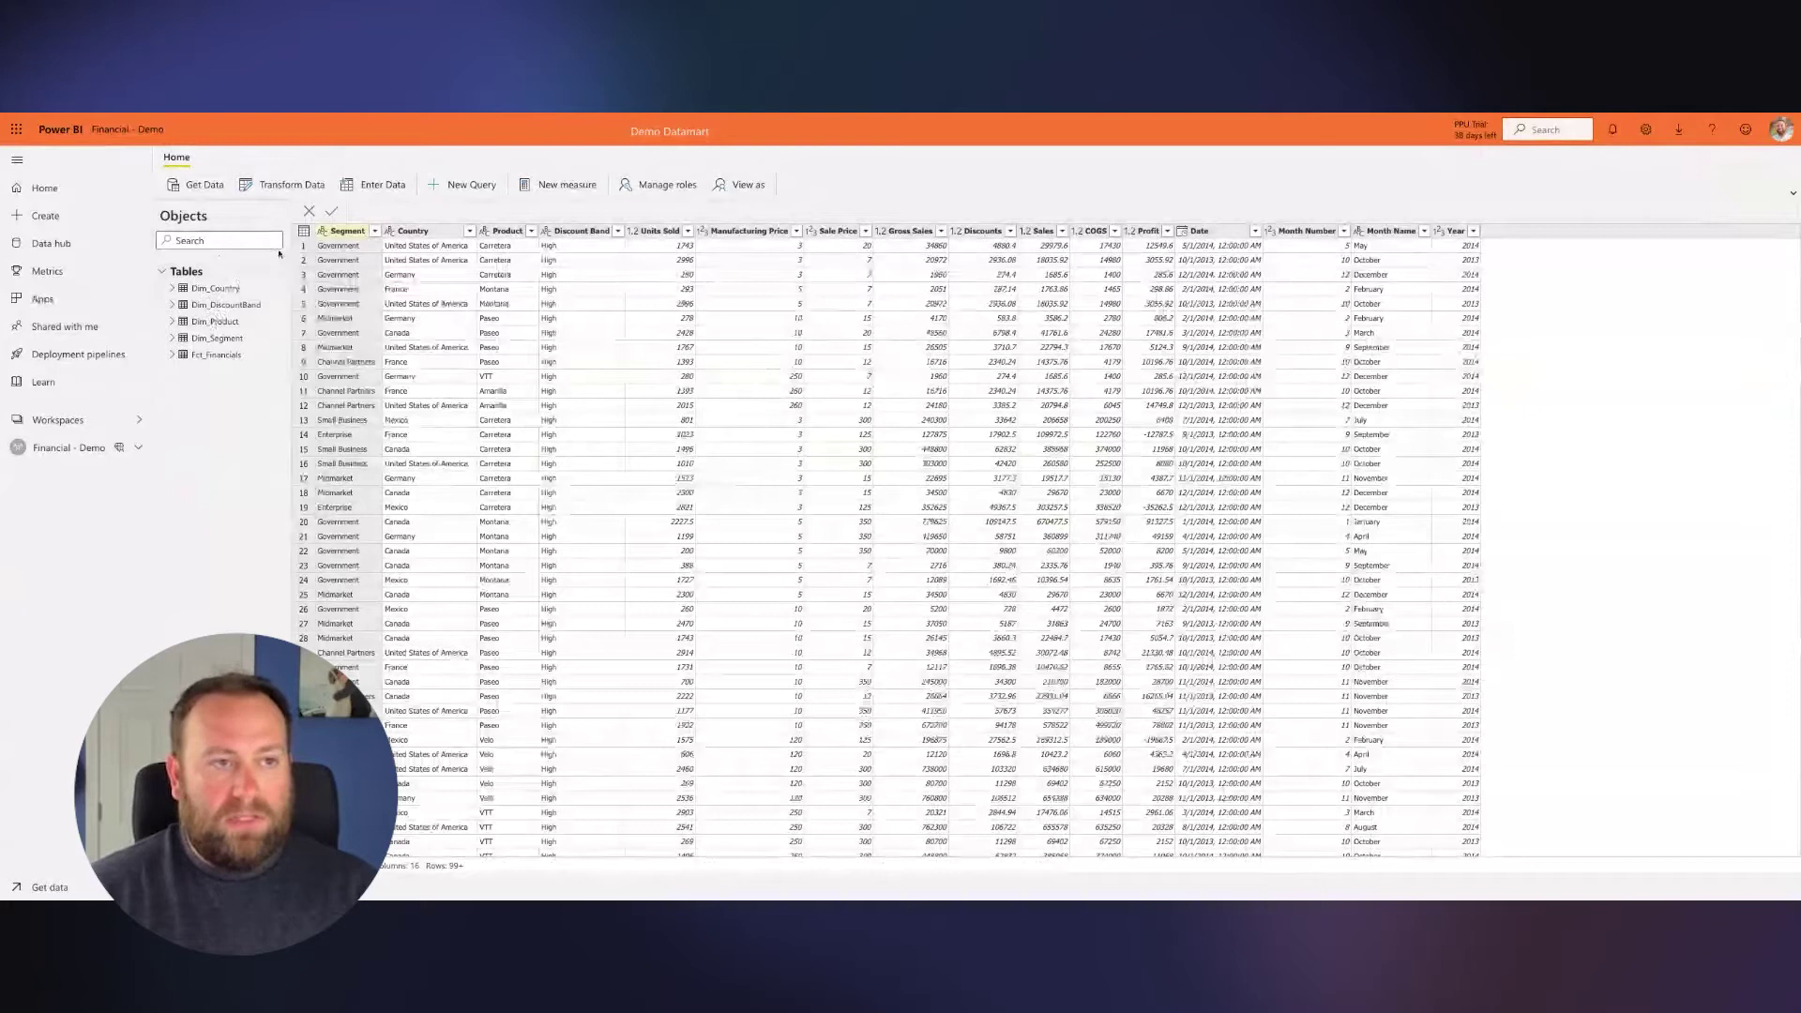
- Select Fct_Financials and bring up Get Data's list of connectors, then the datamart settings
click(214, 355)
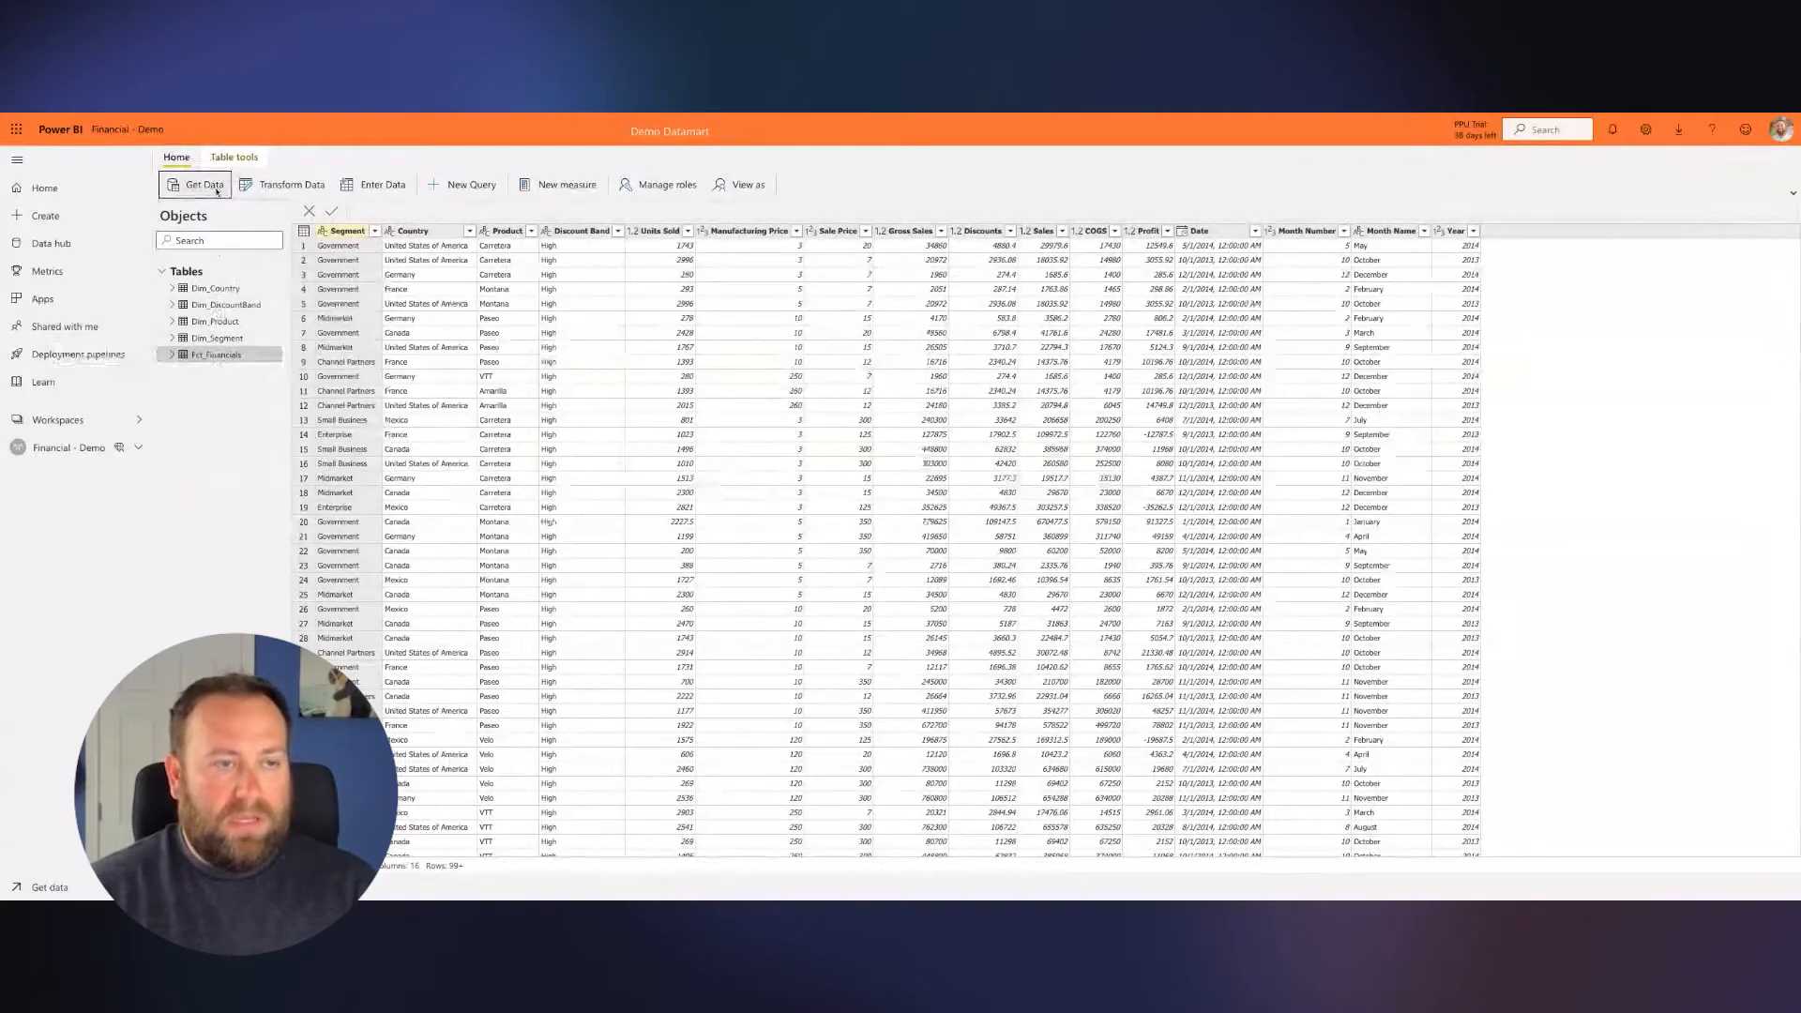
click(195, 184)
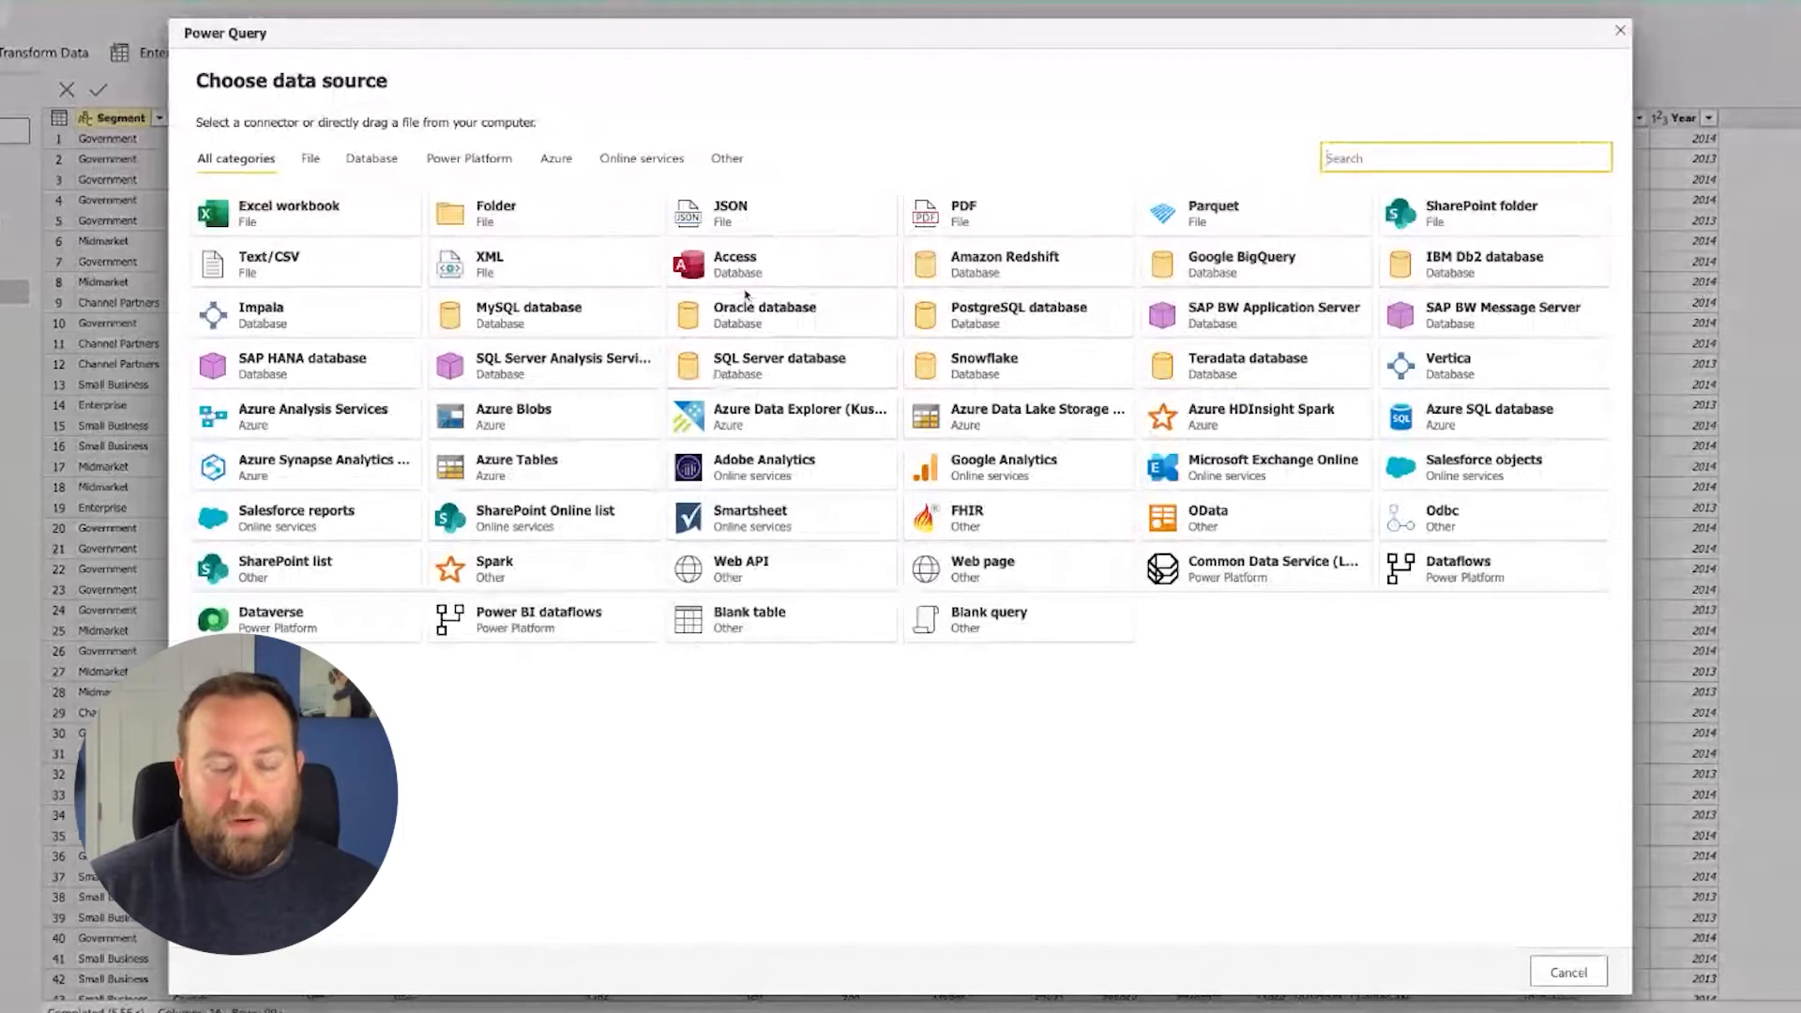
mouse_move(1088, 537)
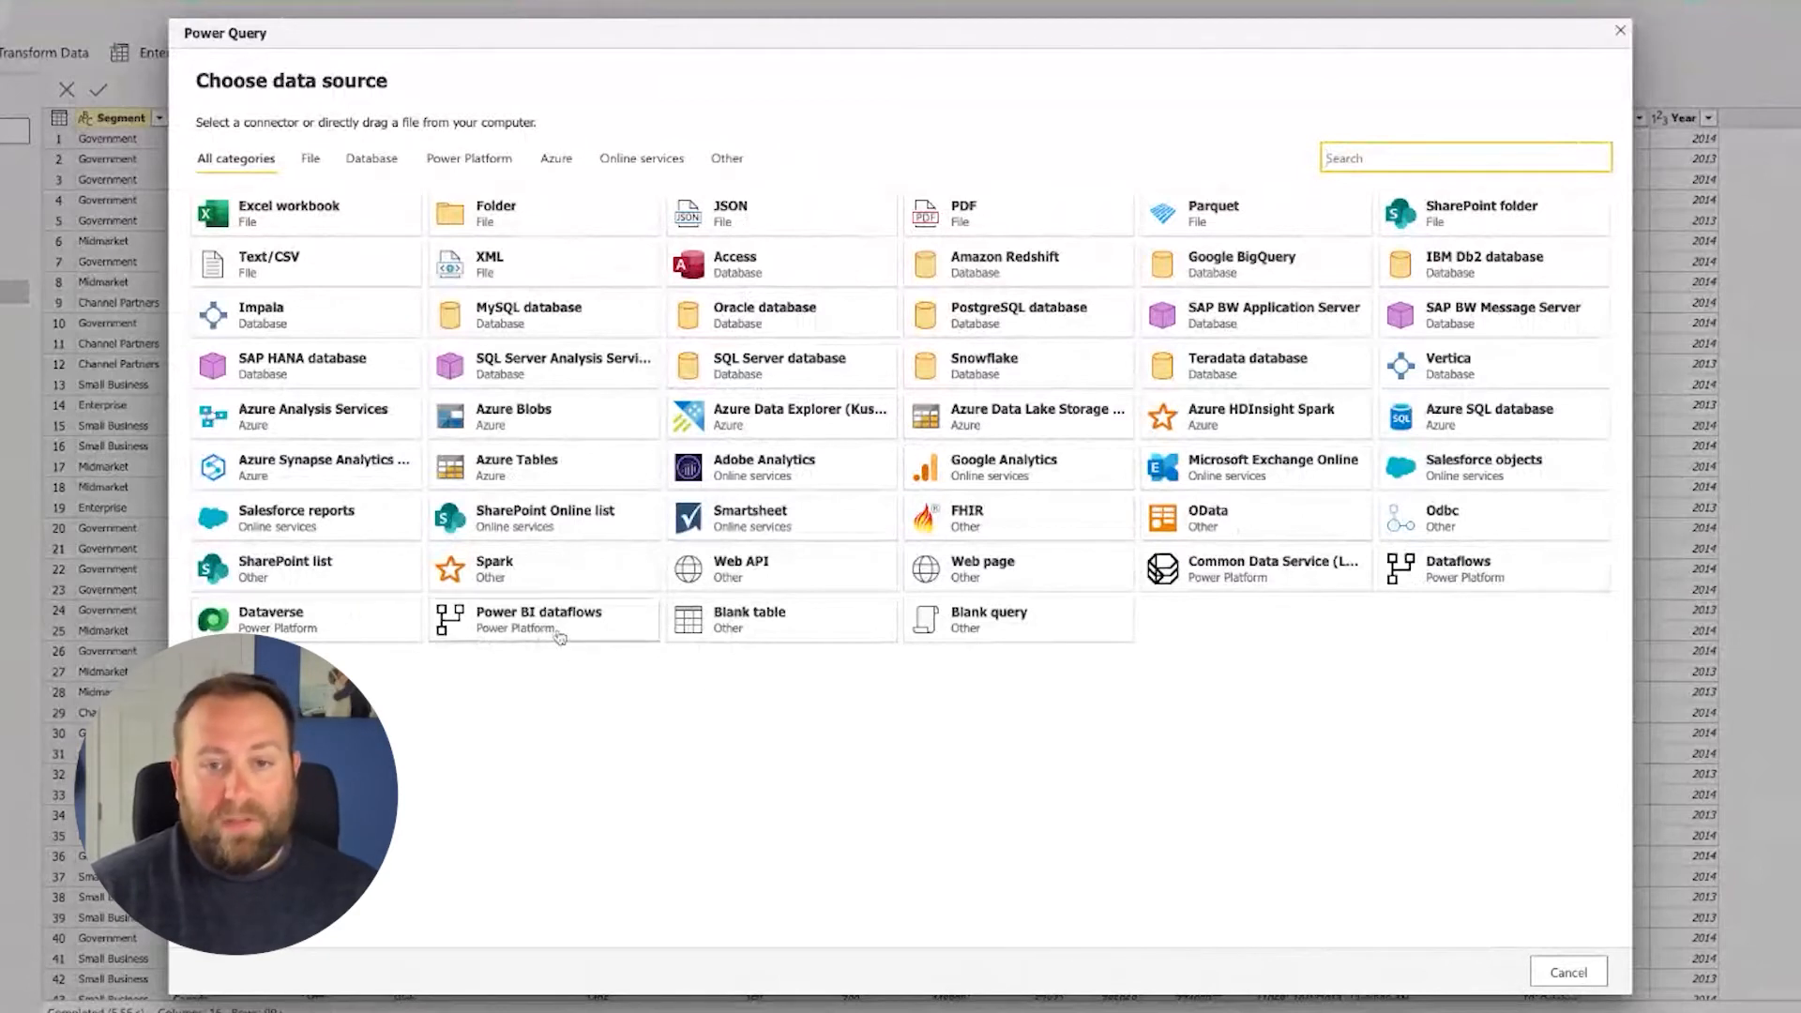
mouse_move(1002, 632)
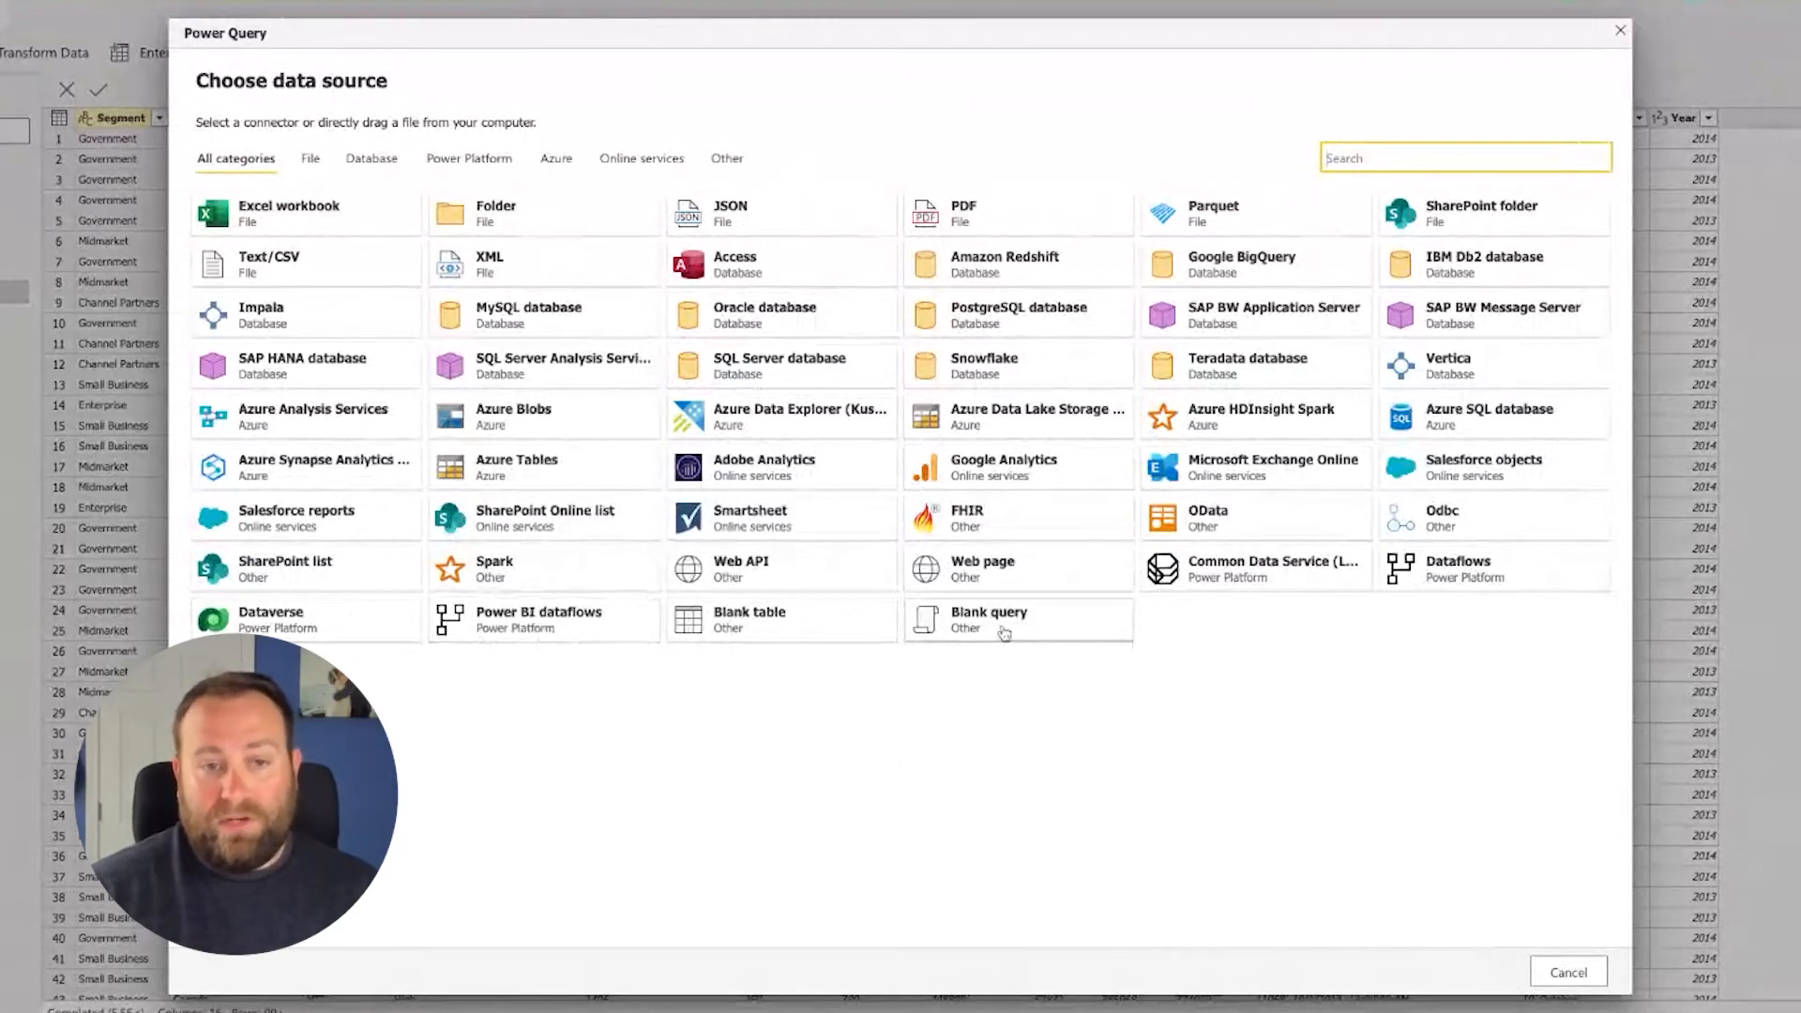
mouse_move(874, 635)
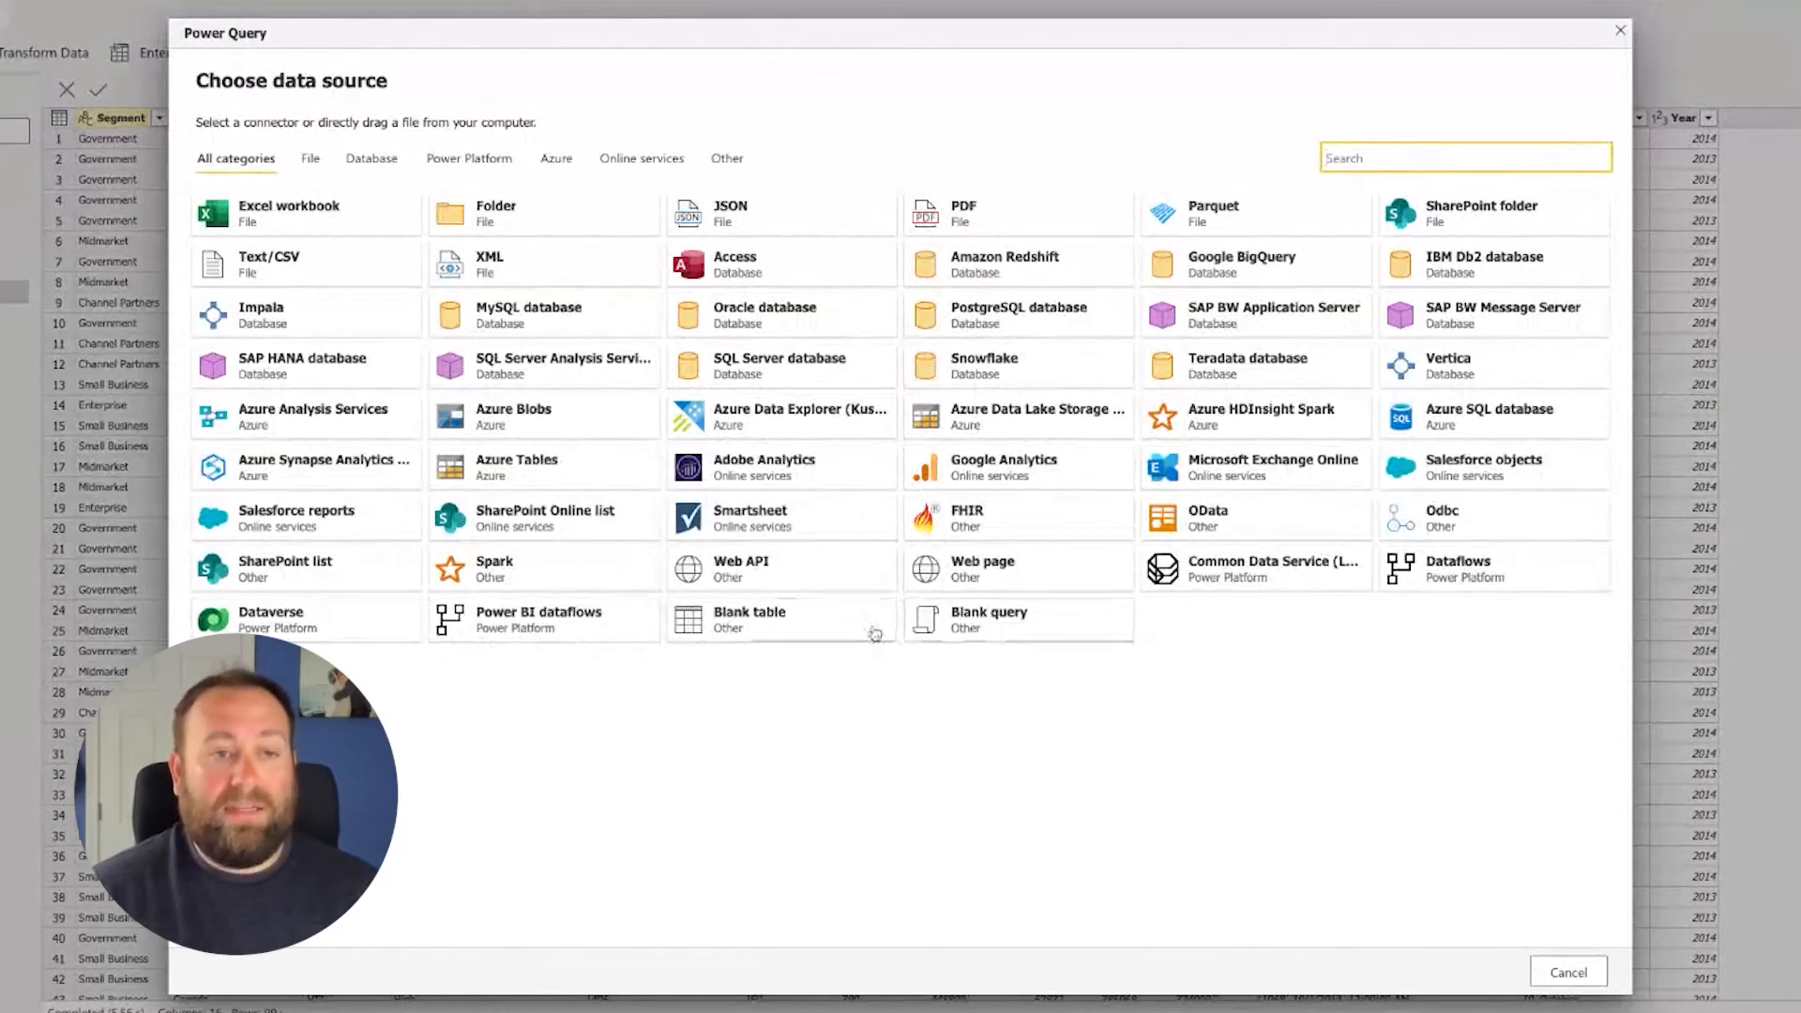
mouse_move(987, 638)
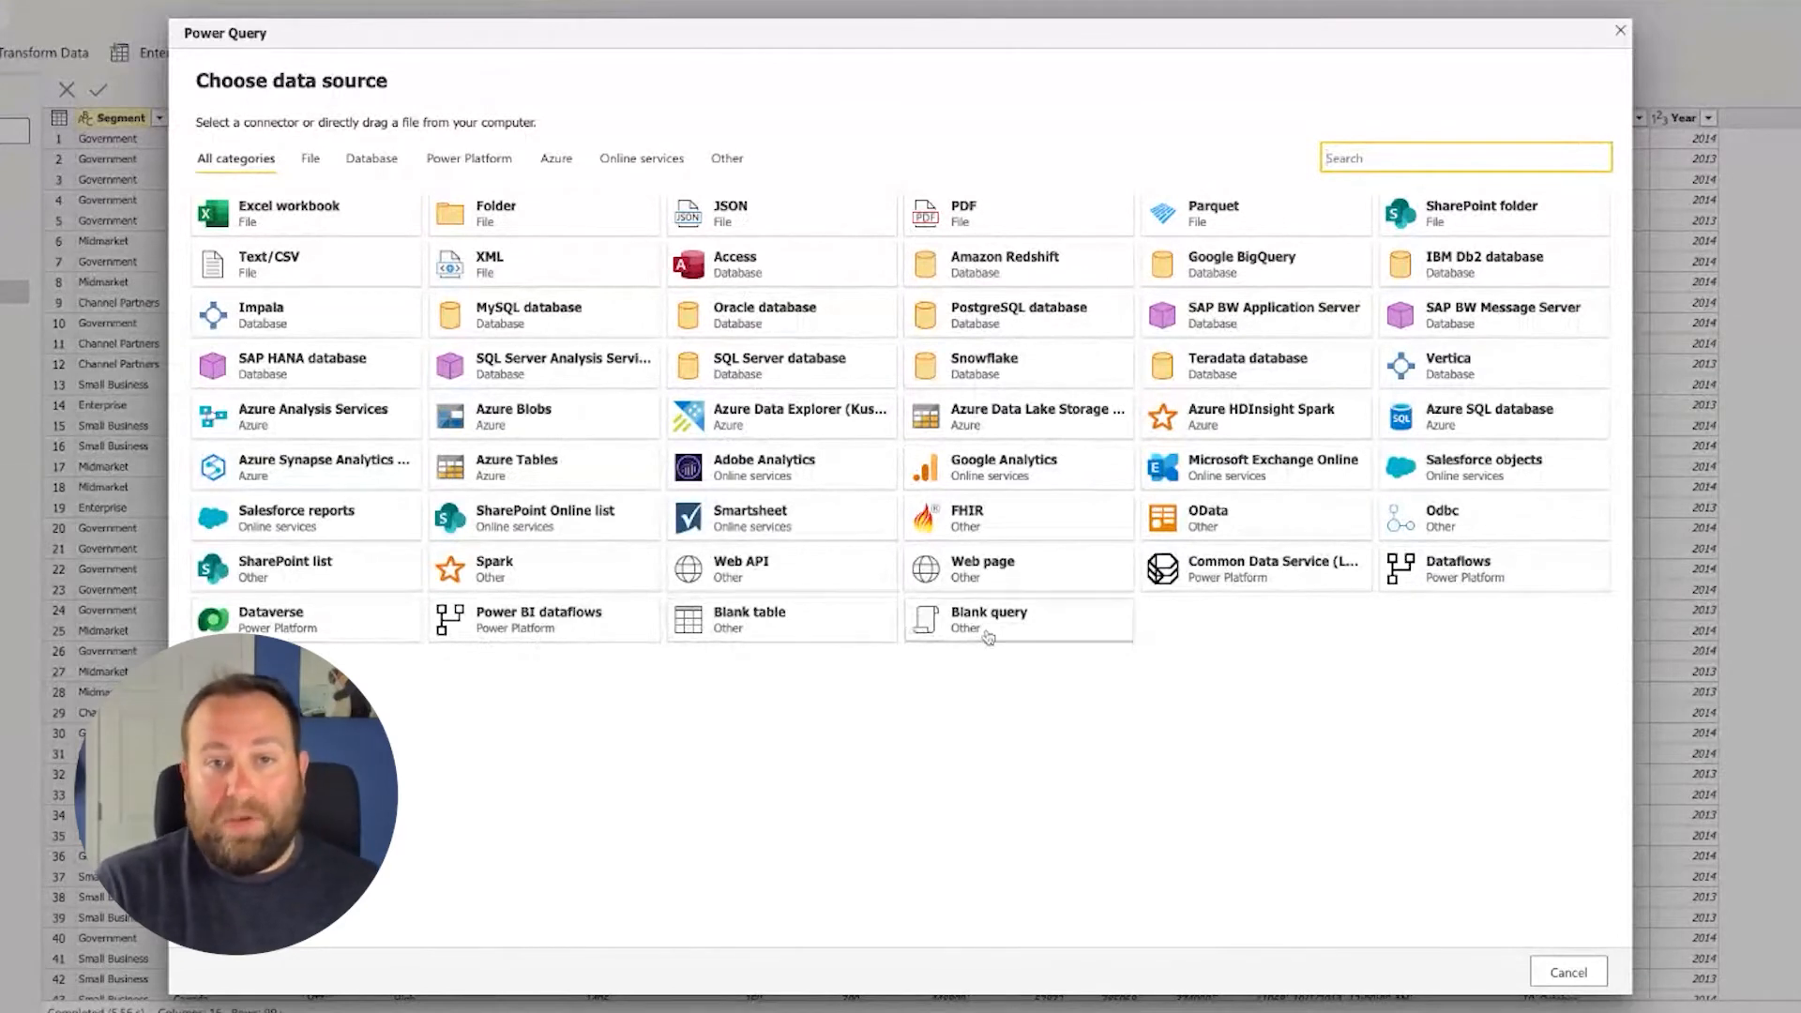
click(987, 620)
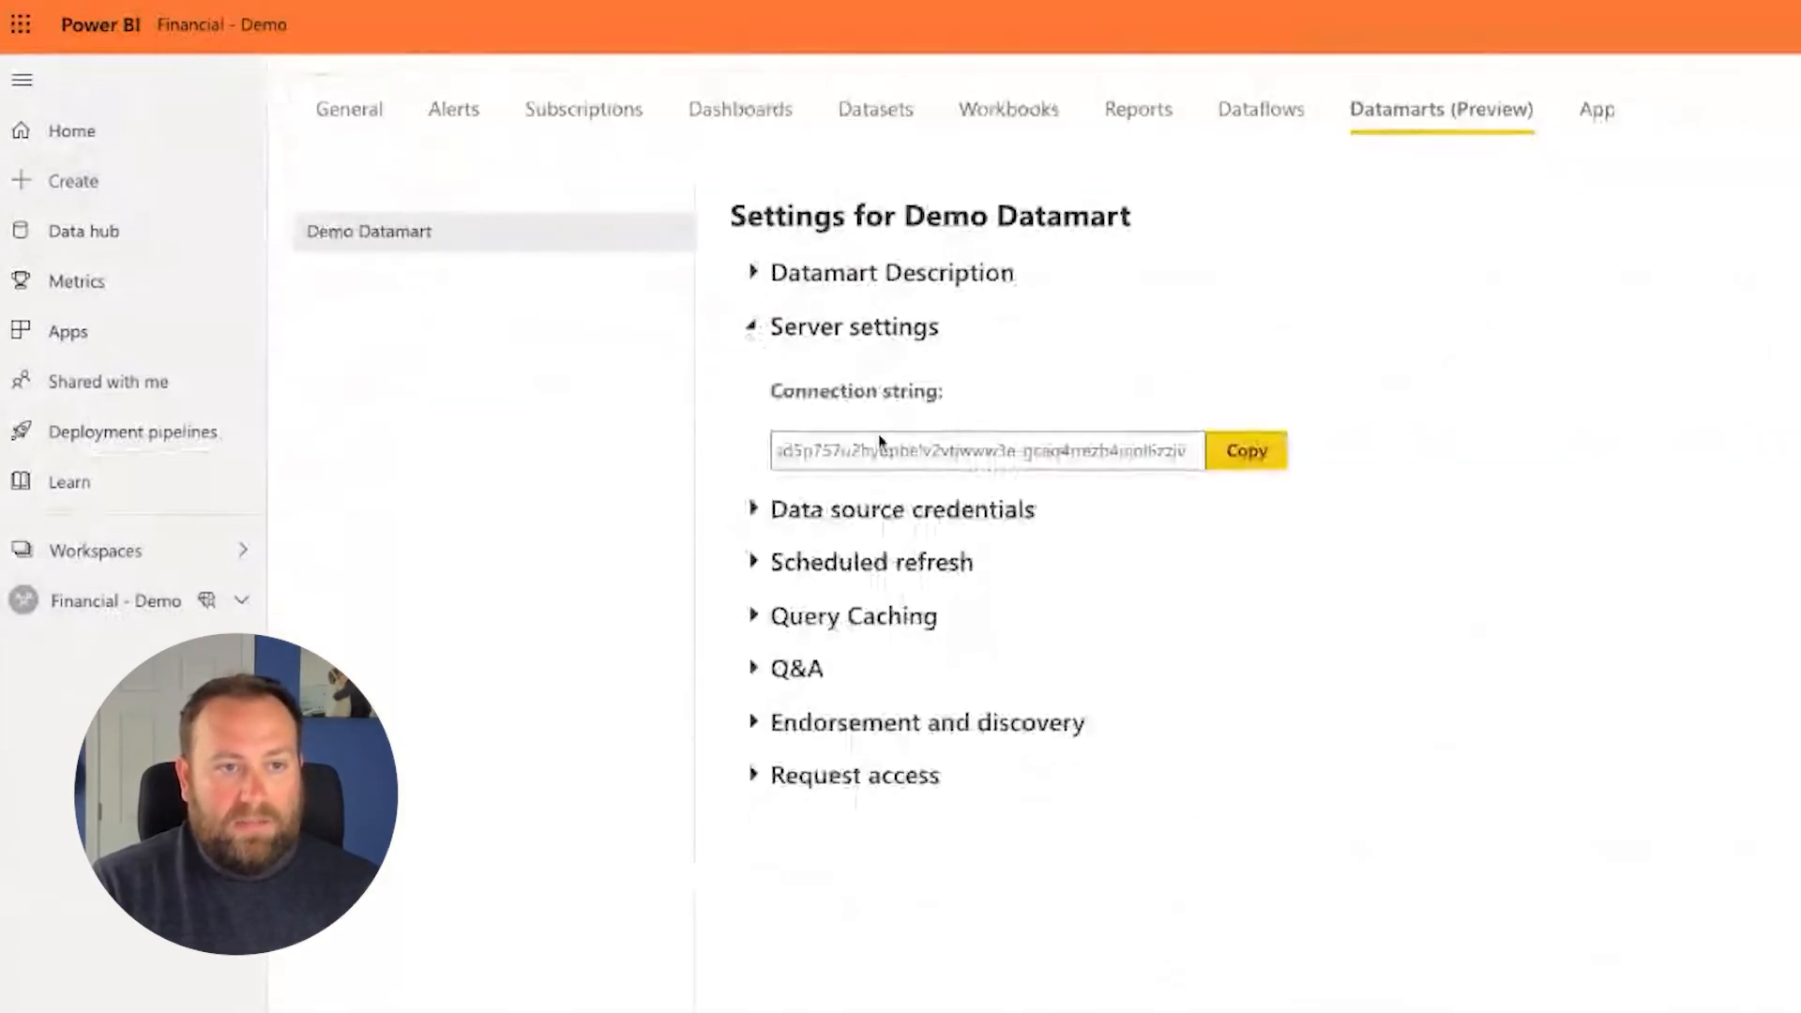
- Copy the Demo Datamart's SQL connection string from Server settings
click(983, 450)
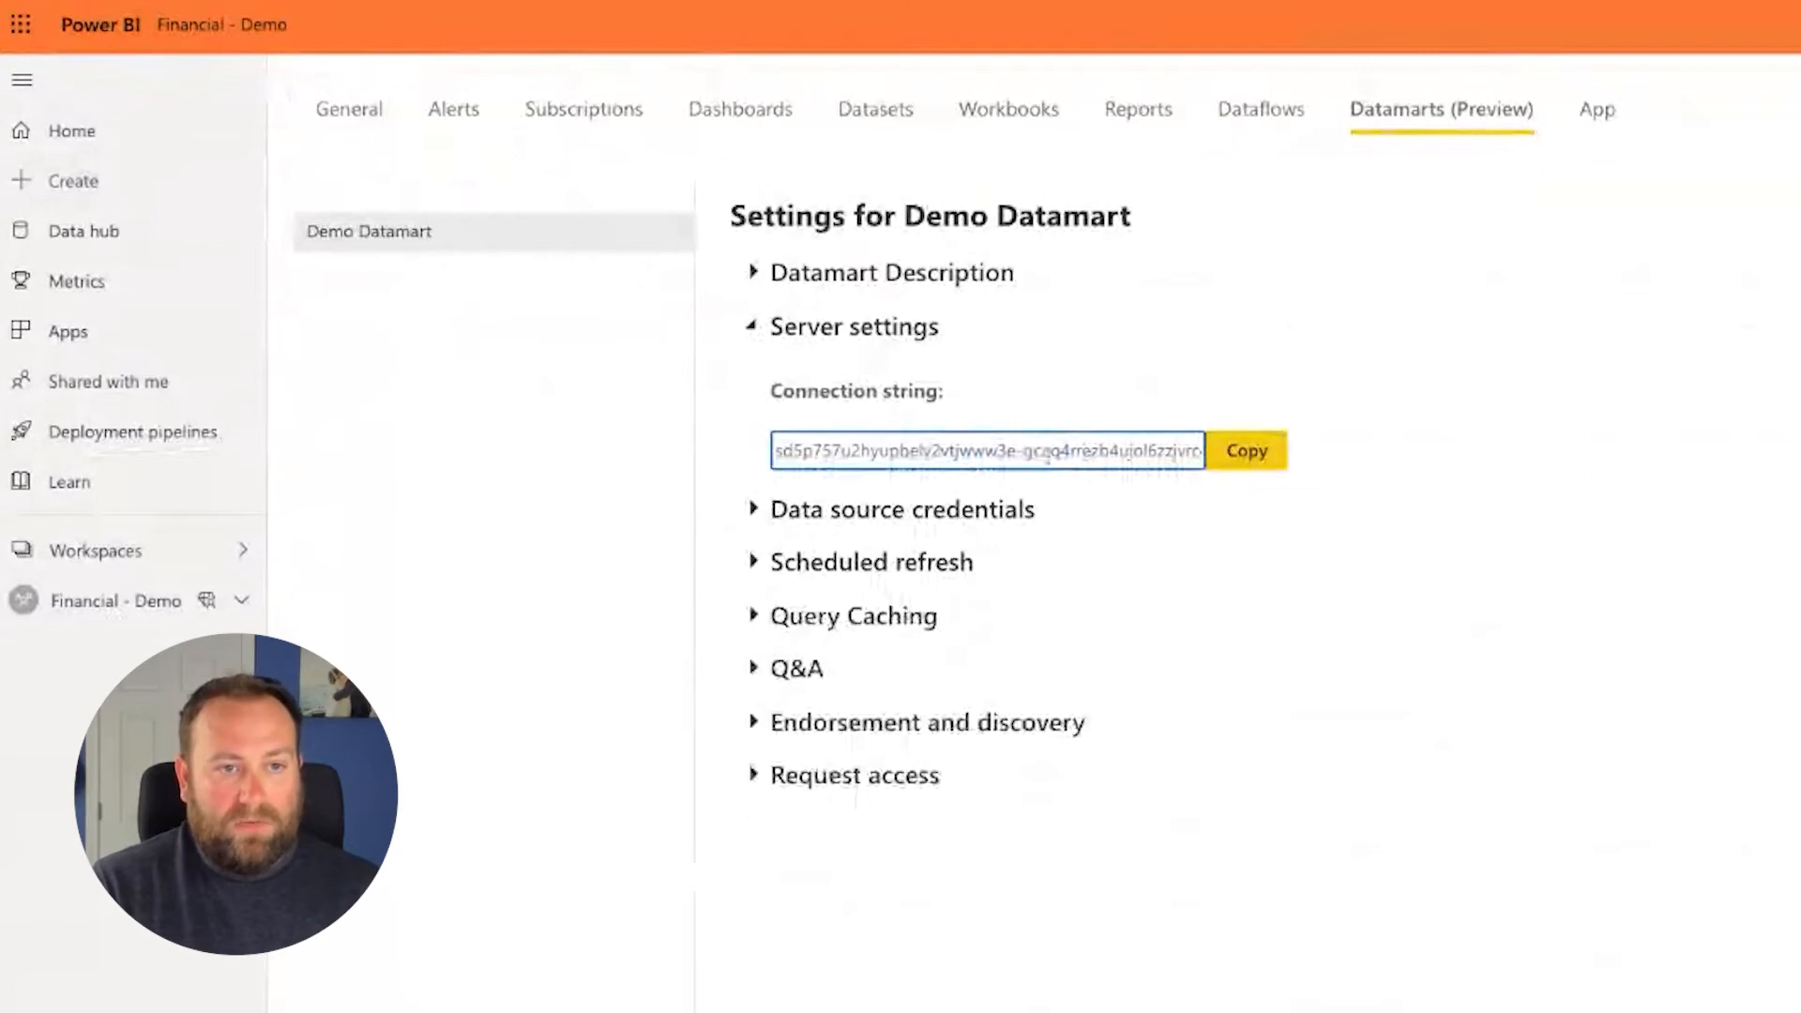
click(1245, 450)
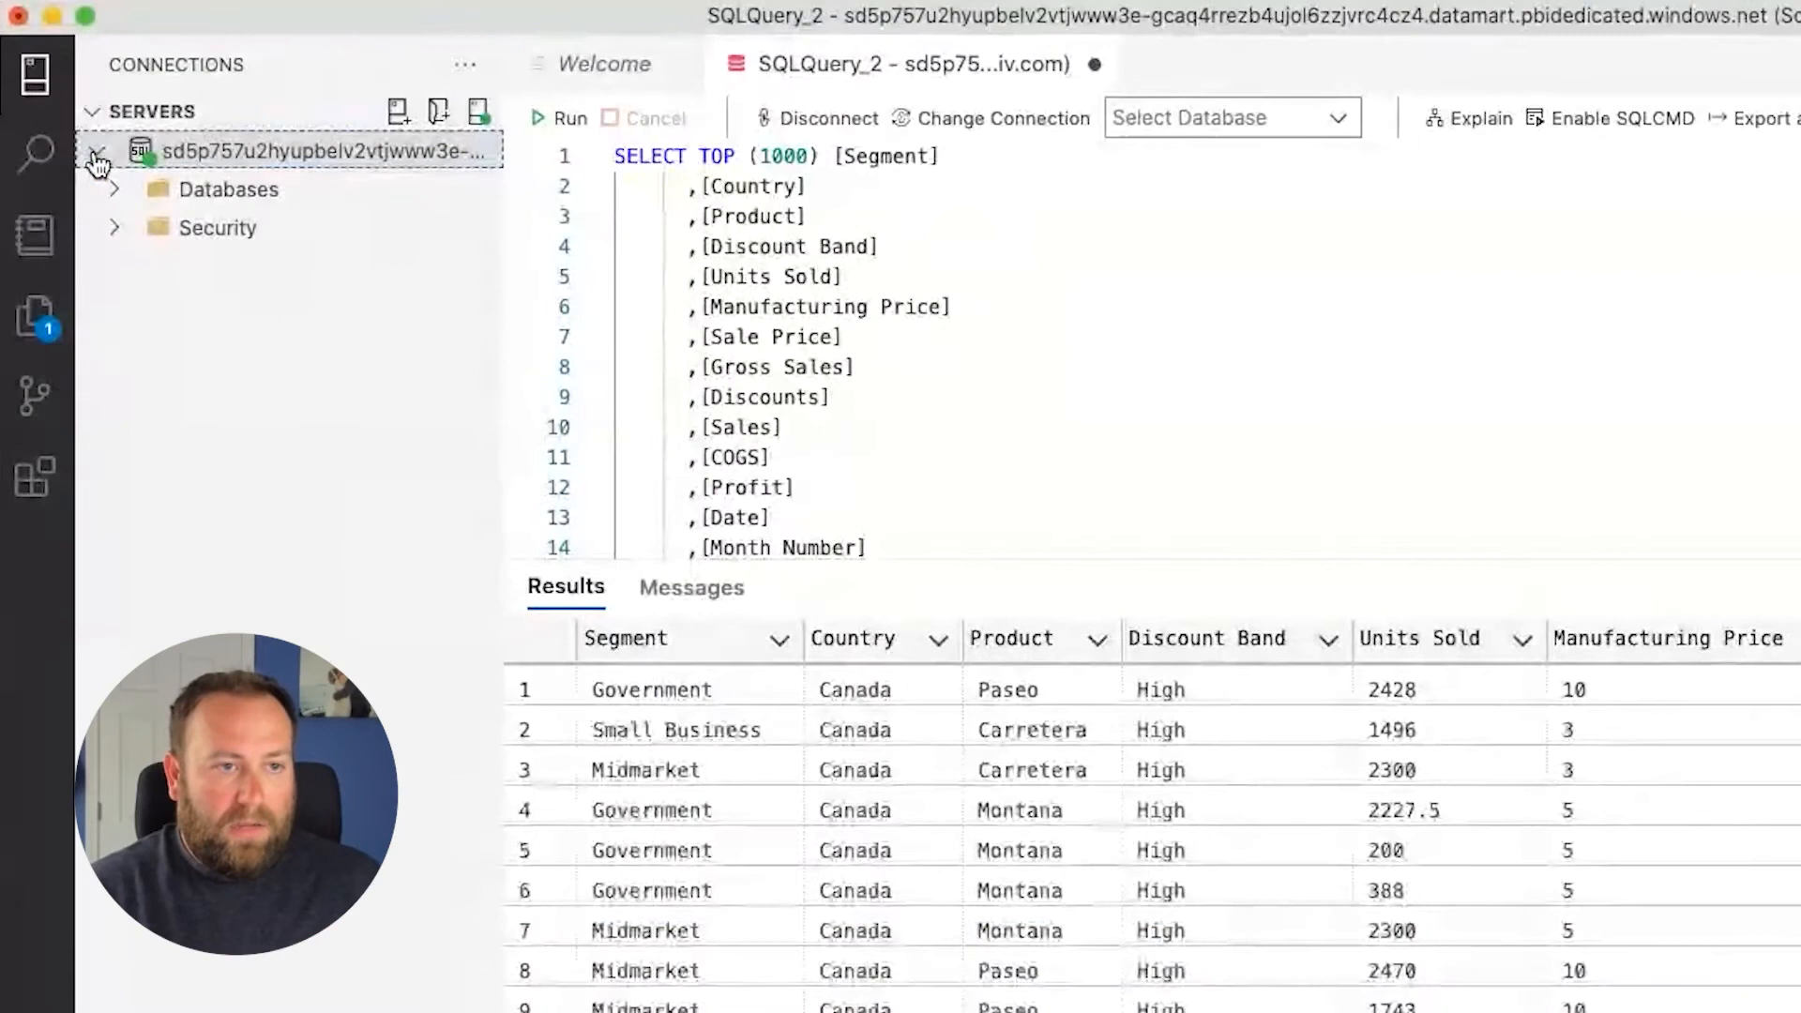
- Expand the server node and run the Fct_Financials query with WHERE [Country] = 'Canada'
click(117, 188)
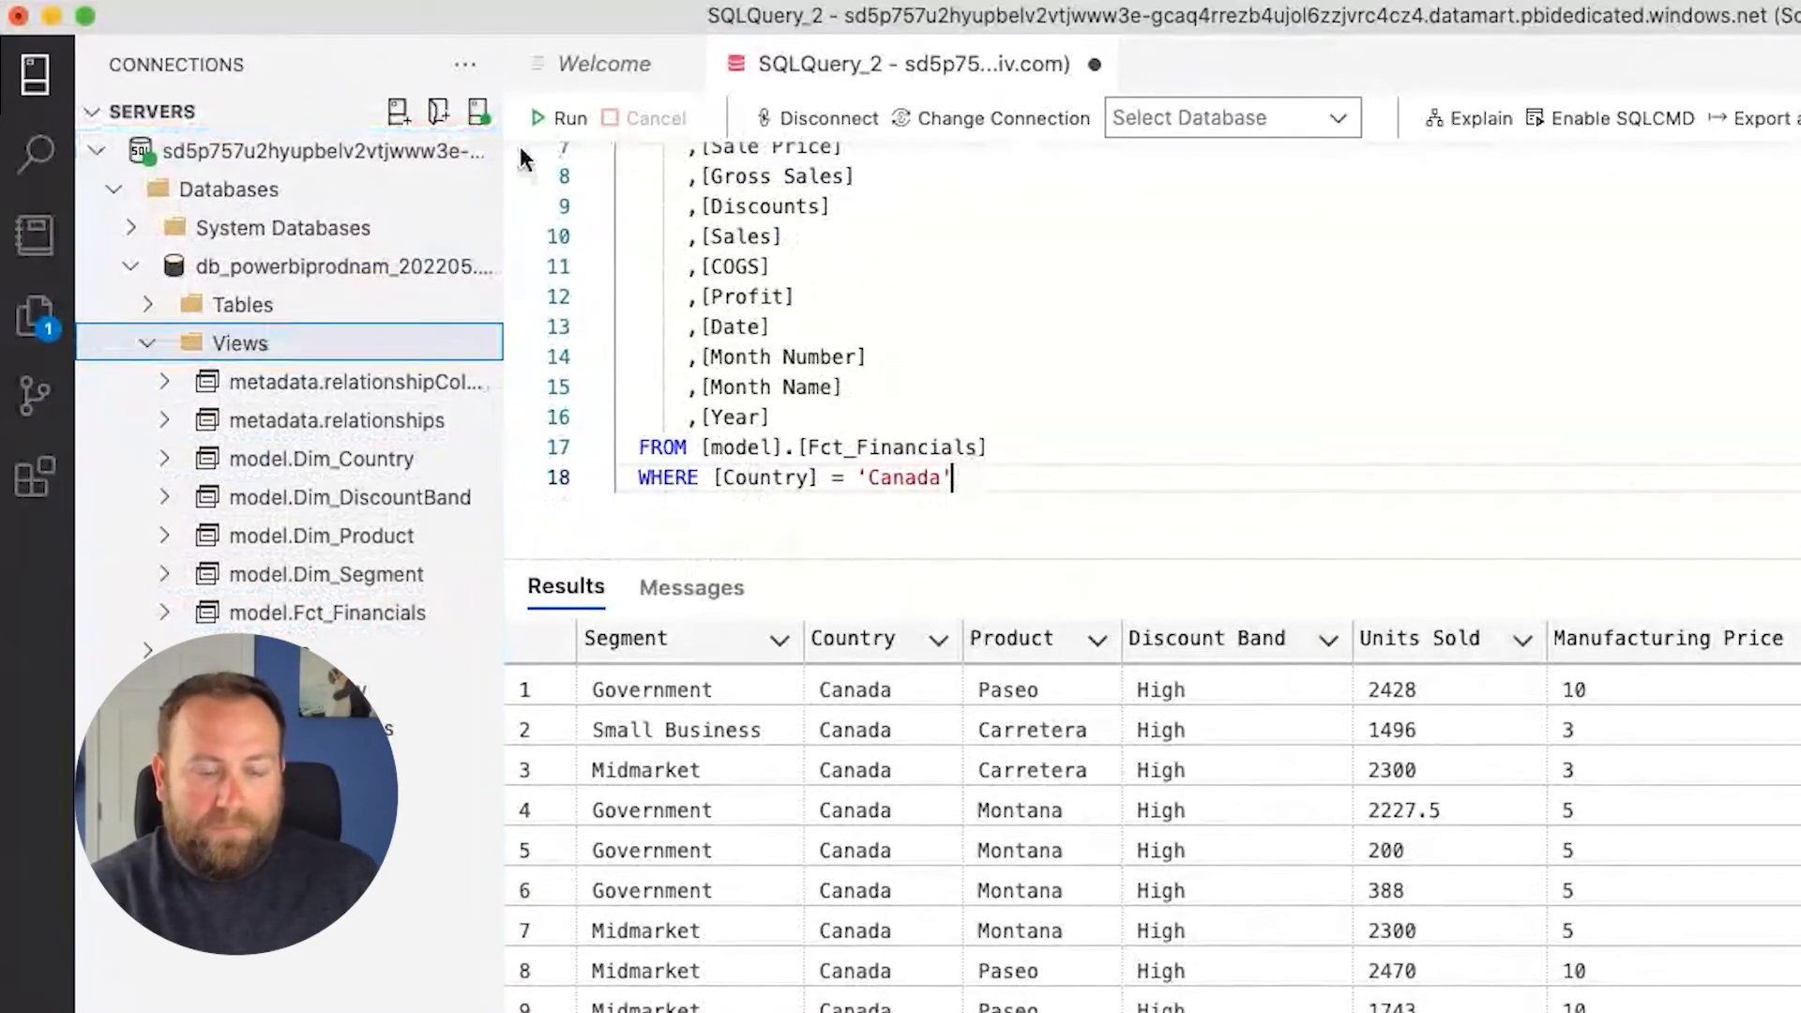
click(556, 116)
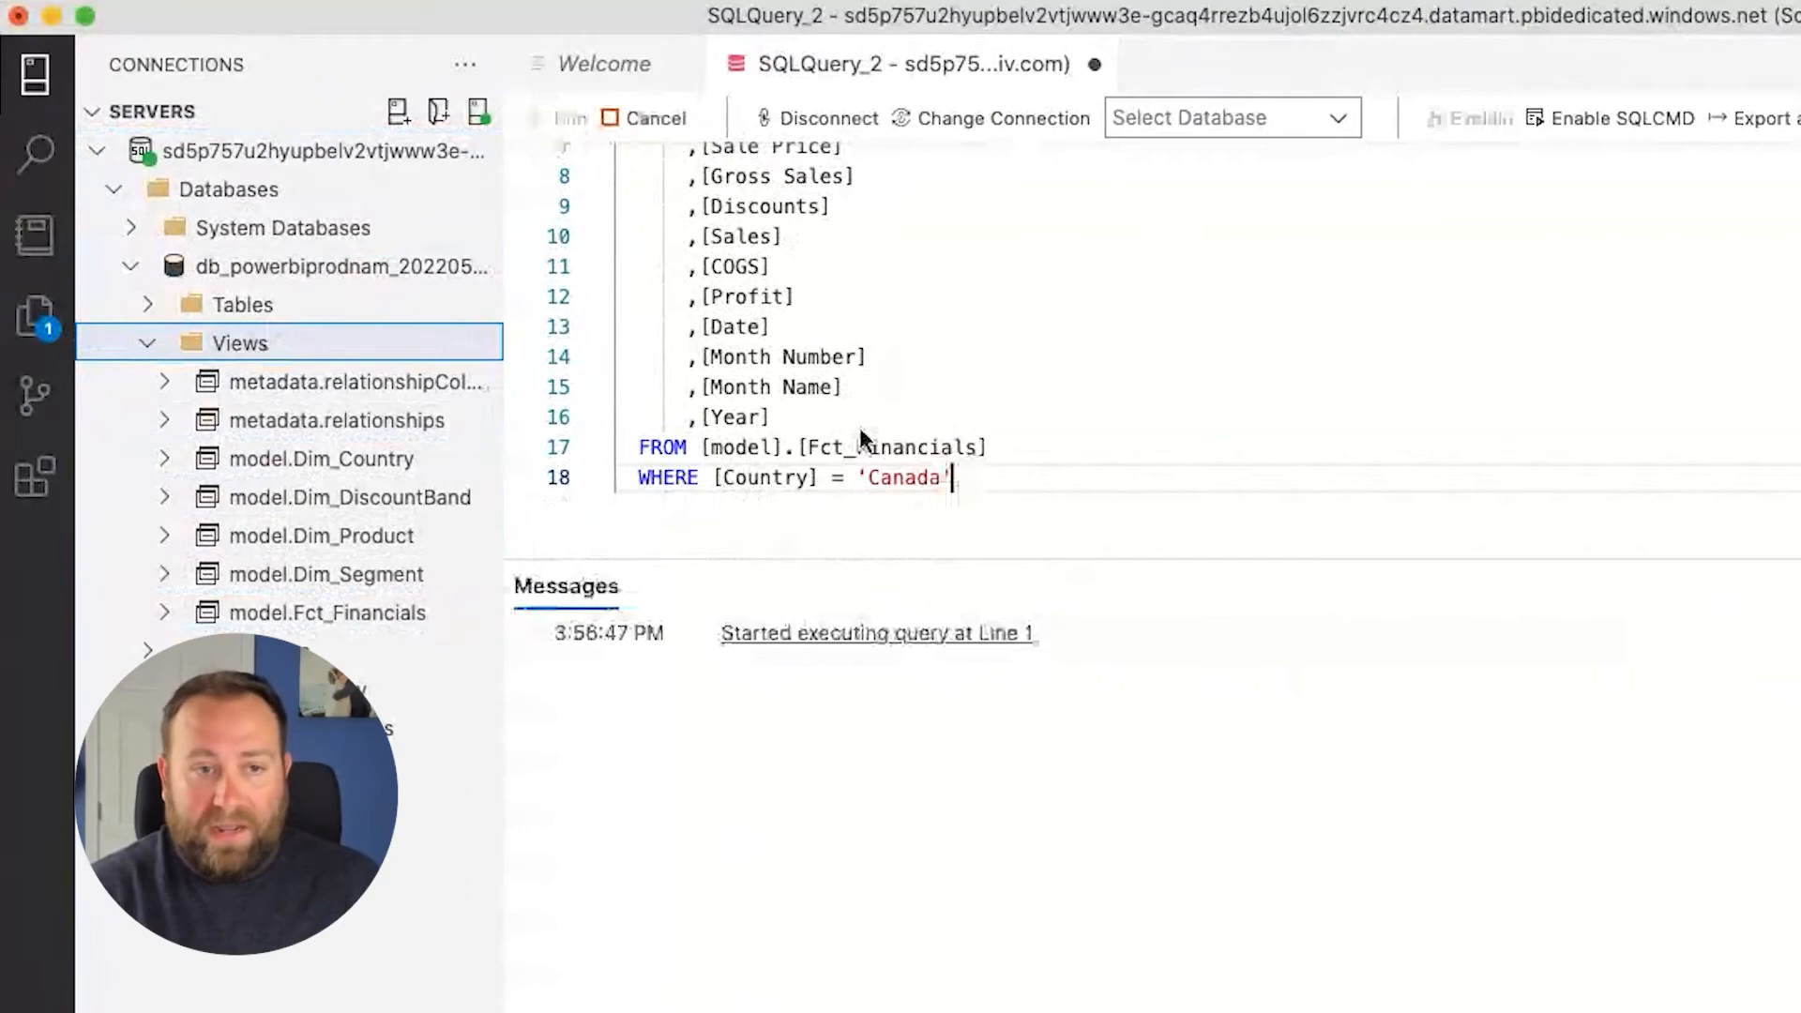
click(566, 120)
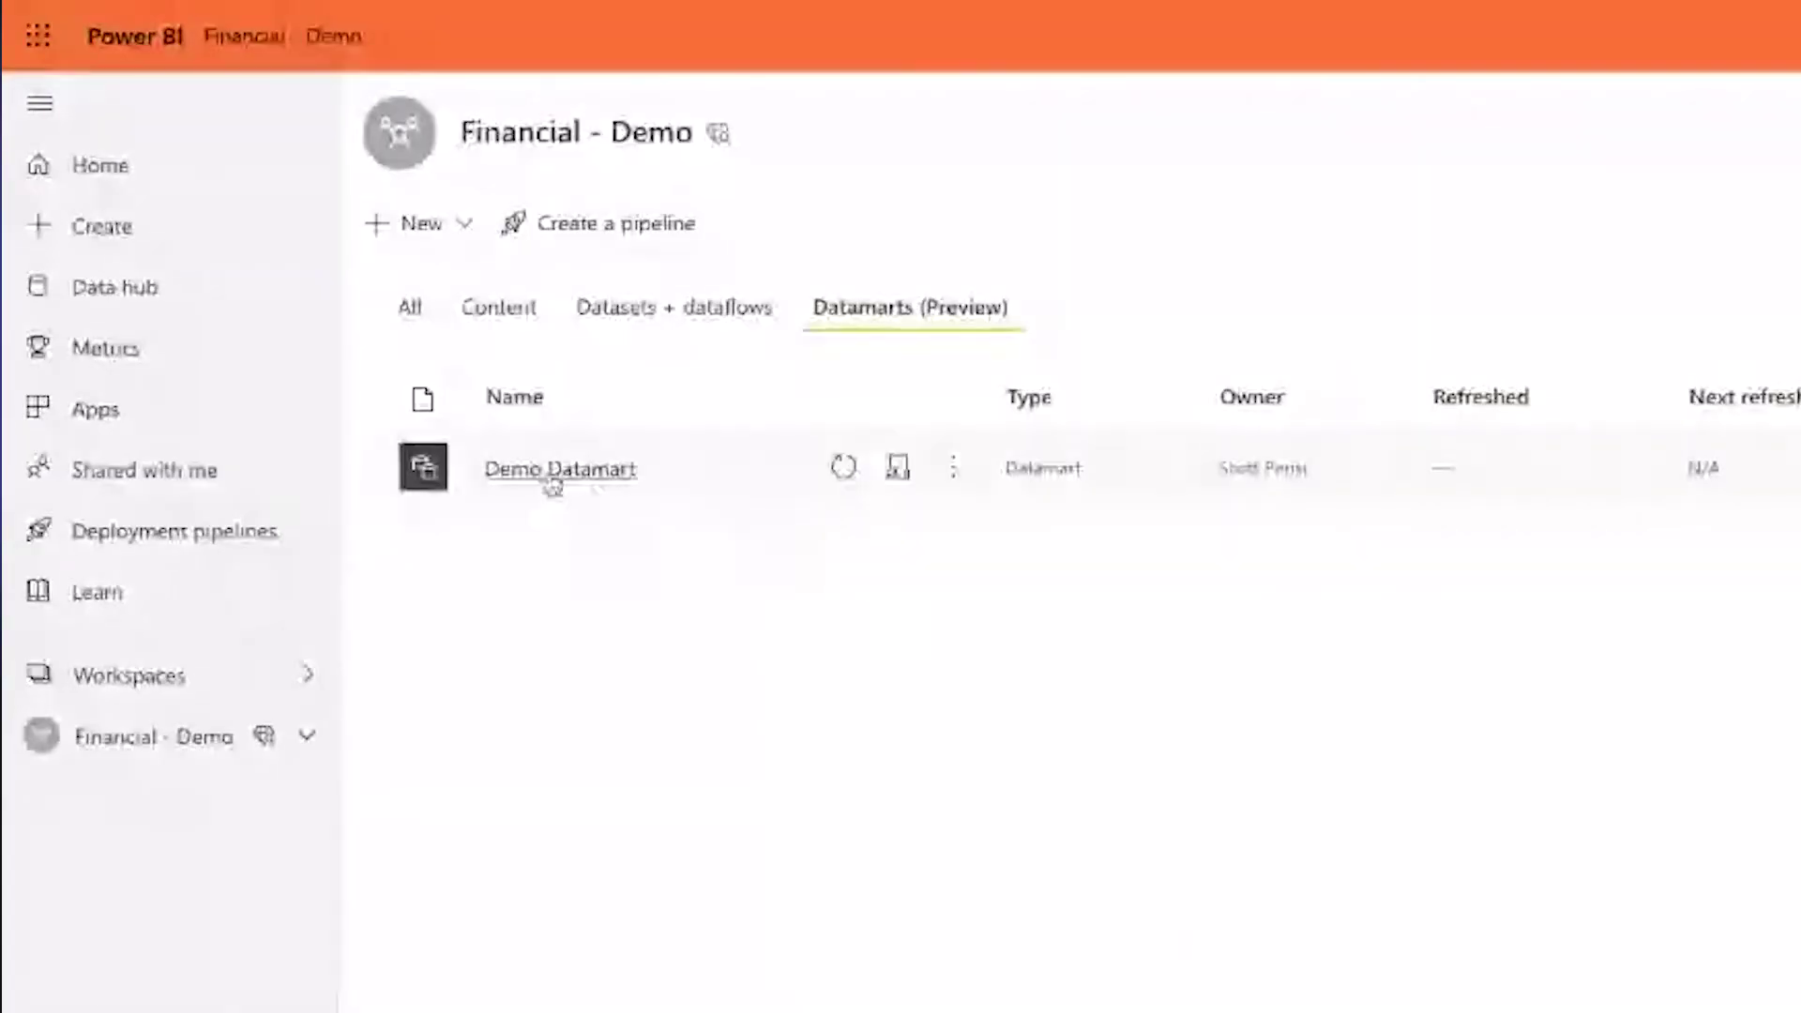
- In Demo Datamart, start a new measure CGS = SUM( in the formula bar
click(559, 469)
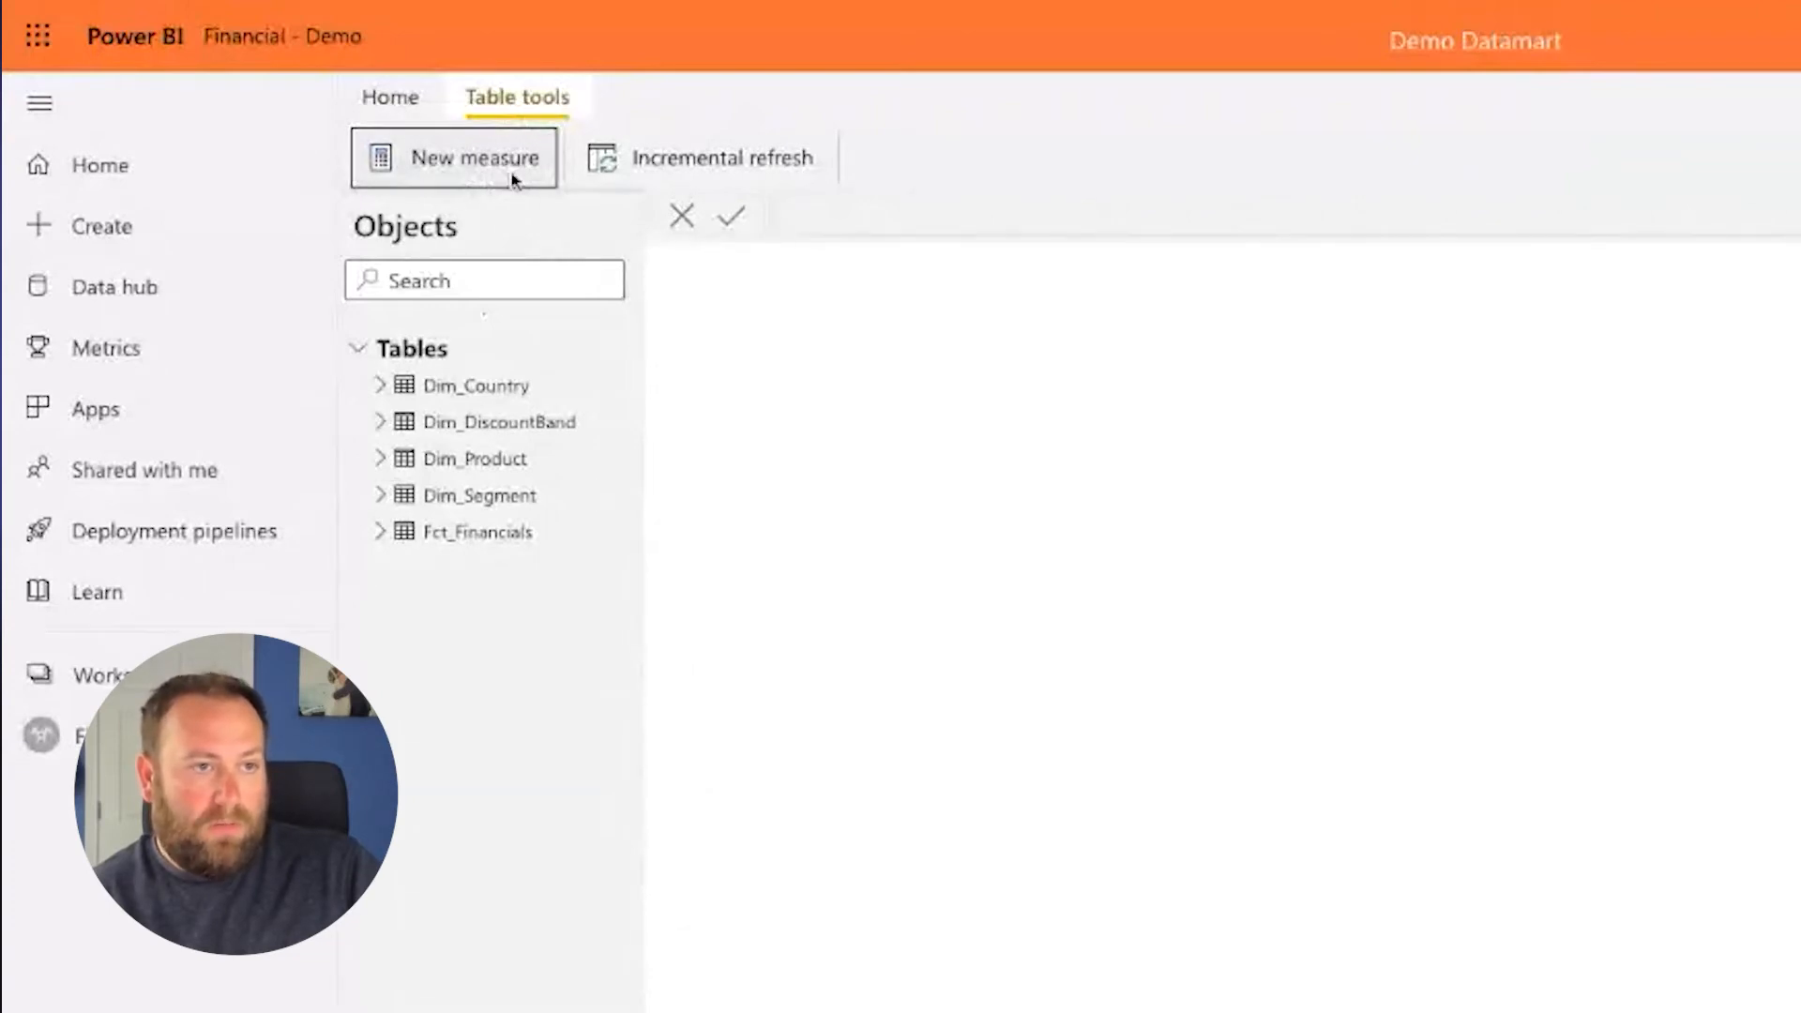
click(476, 157)
text(CGS = )
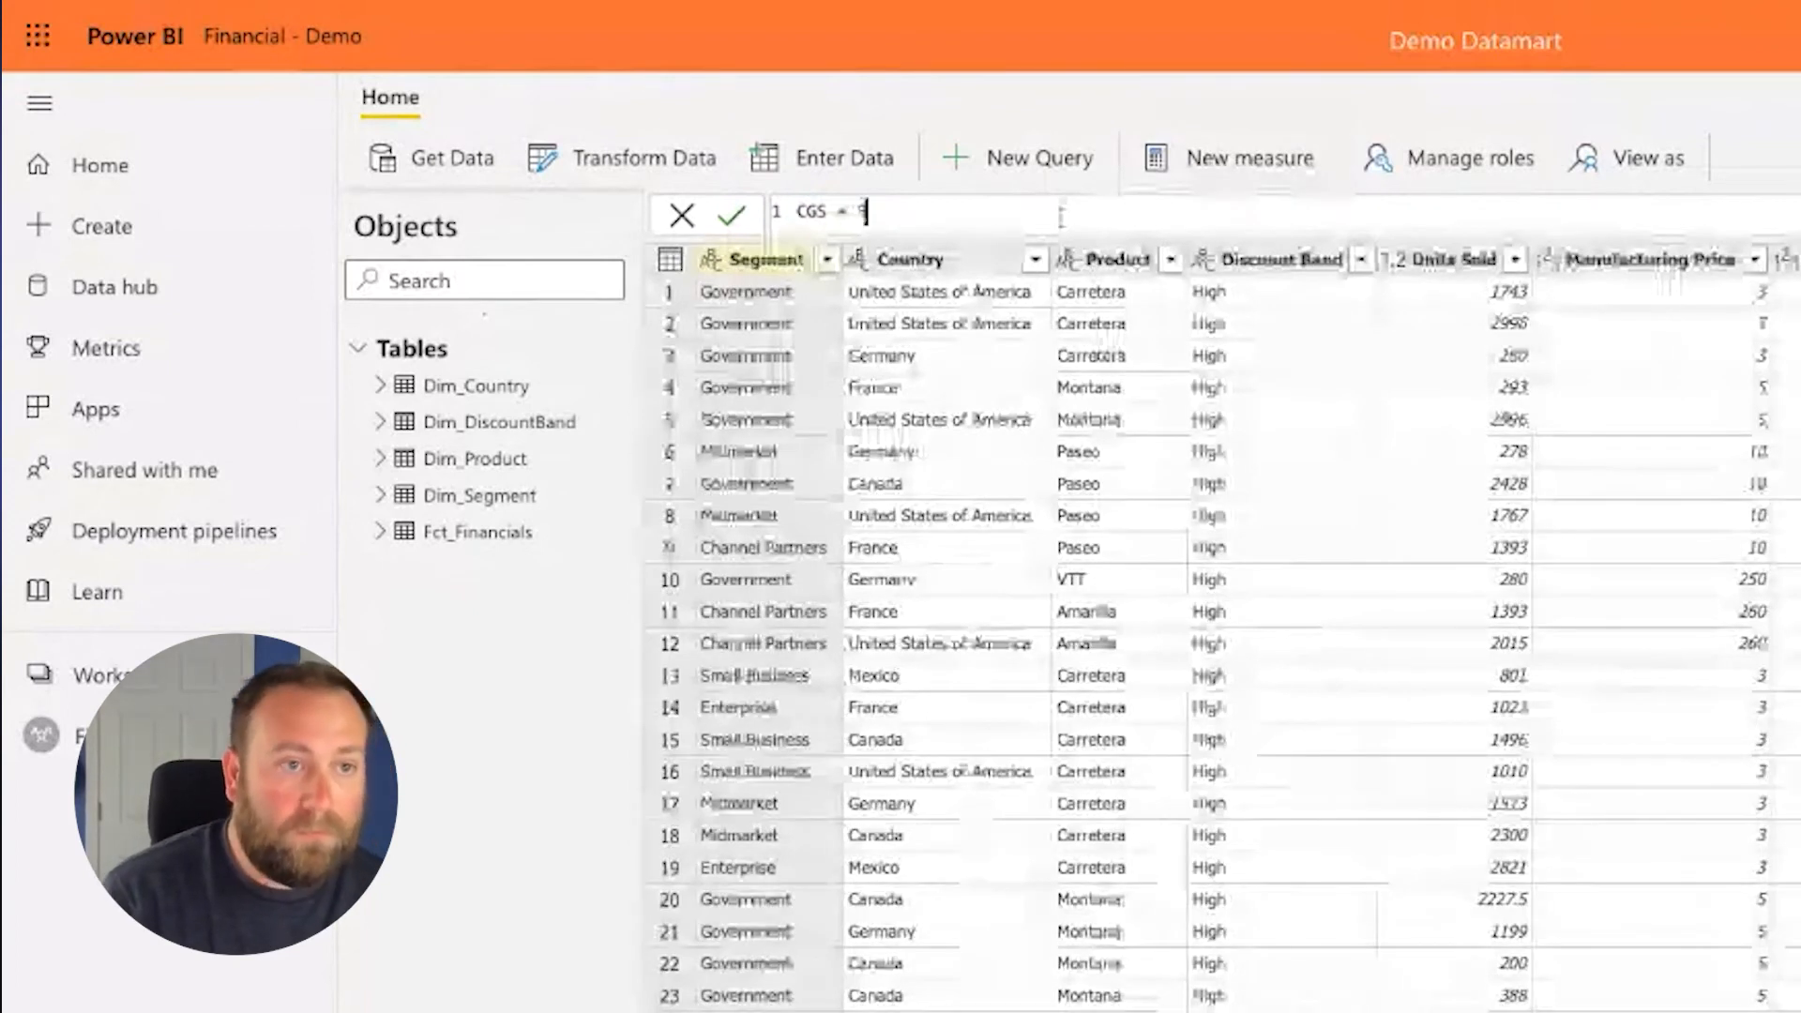
text(SUM()
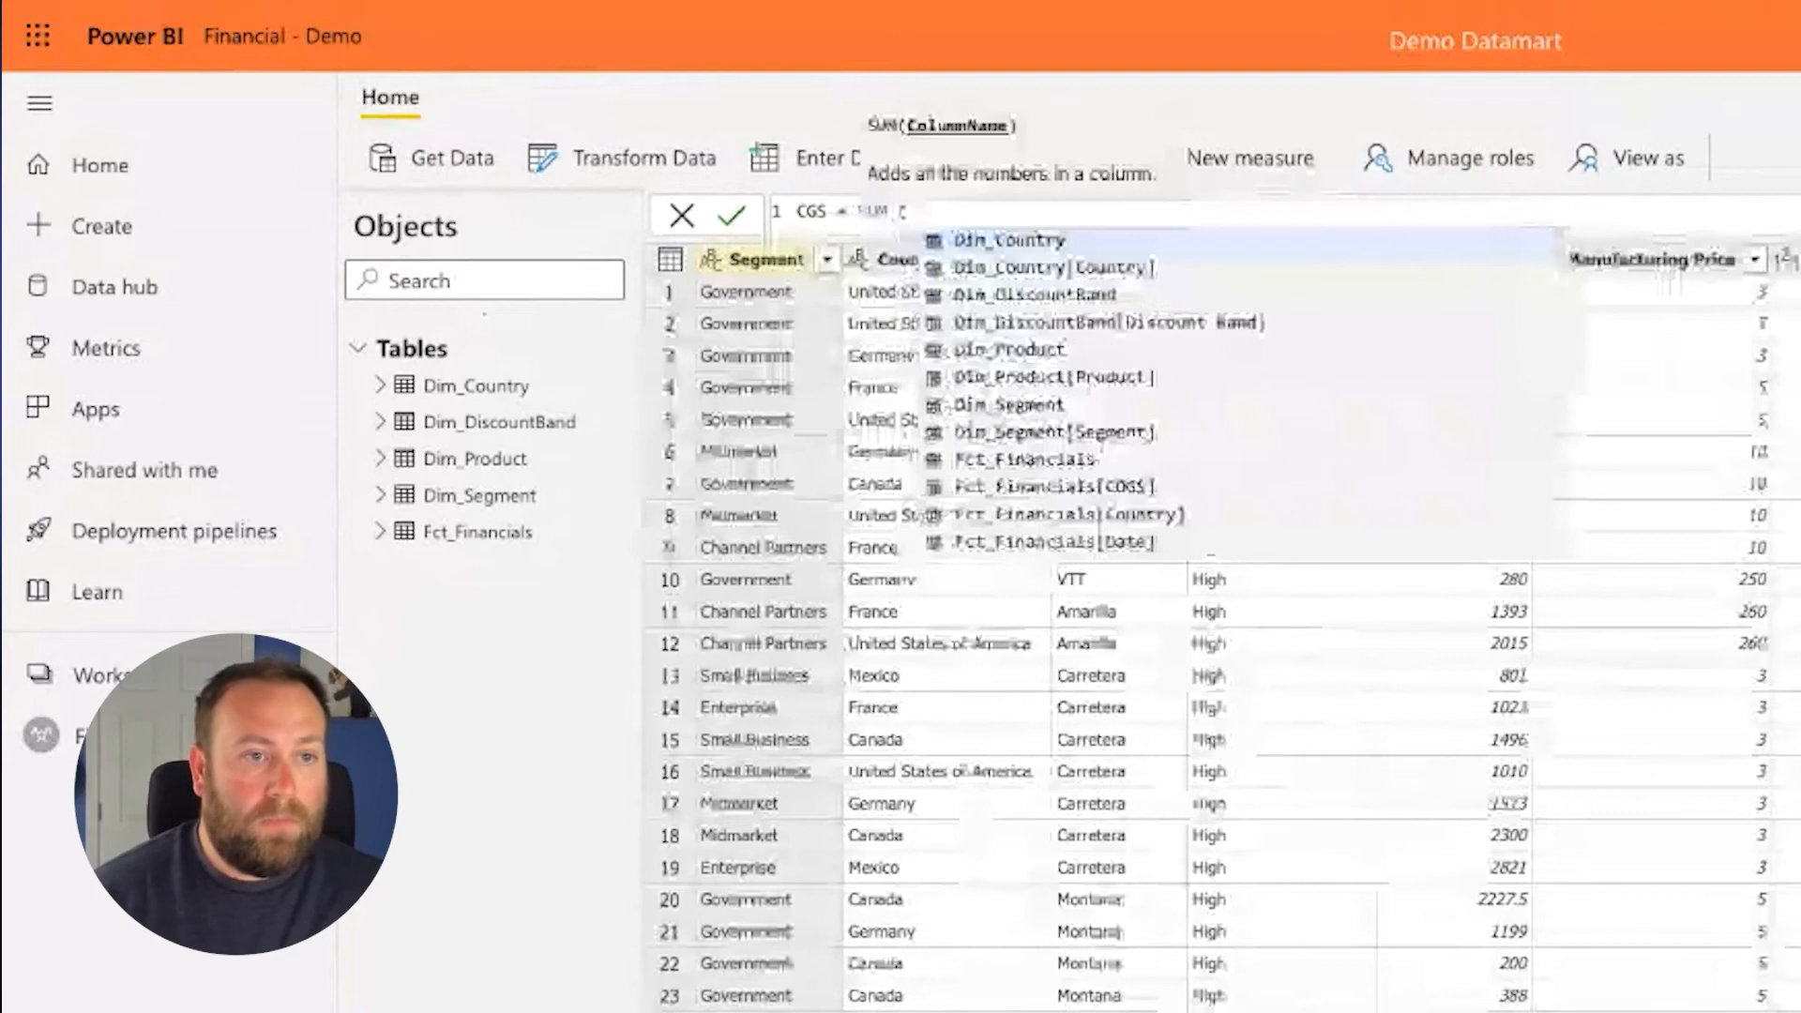